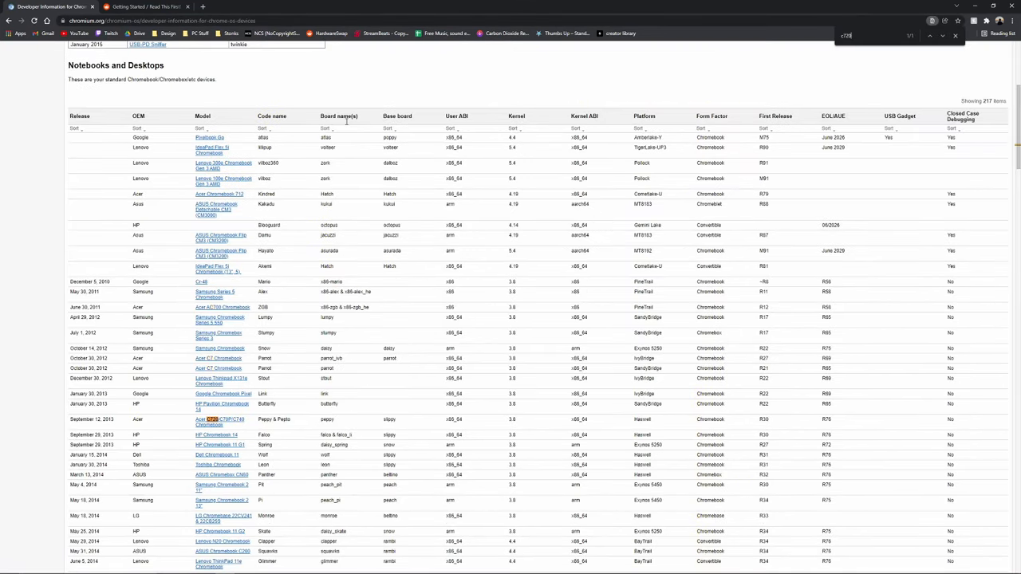
- Scroll to the Acer C720 row and select its board name, peppy
{"action": "scroll", "scroll_direction": "down", "scroll_amount": 3}
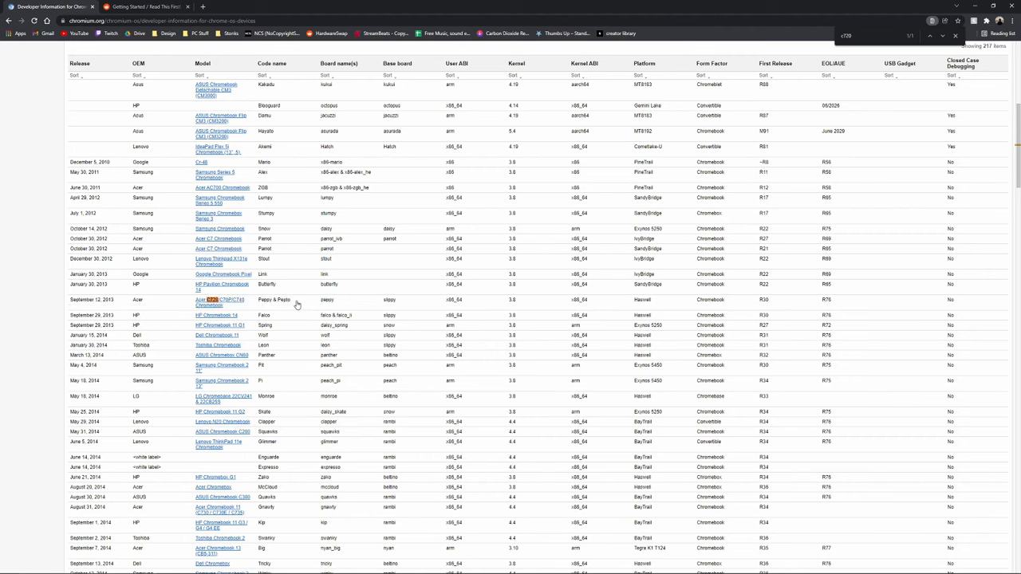
{"action": "double_click", "coordinate": [327, 299]}
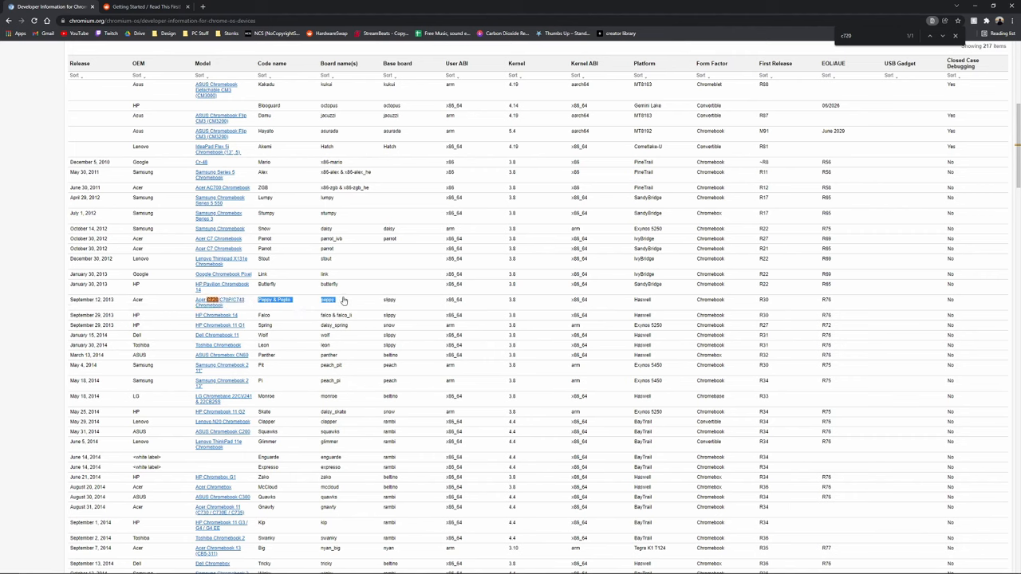
- Switch to the r/chrultrabook Getting Started guide and scroll its device lists for peppy
{"action": "left_click", "coordinate": [143, 6]}
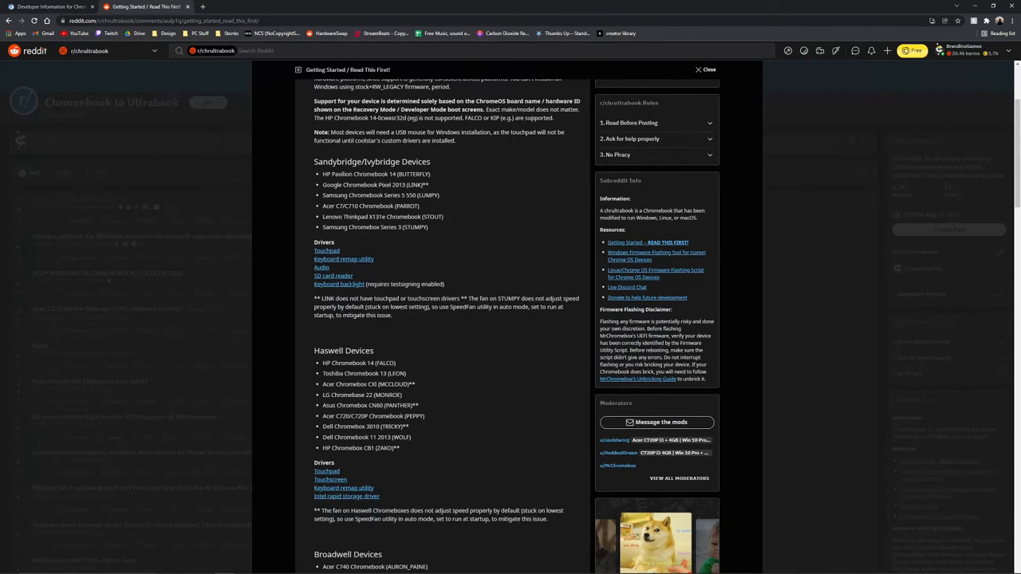
{"action": "scroll", "scroll_direction": "up", "scroll_amount": 3}
{"action": "type", "text": "peppy"}
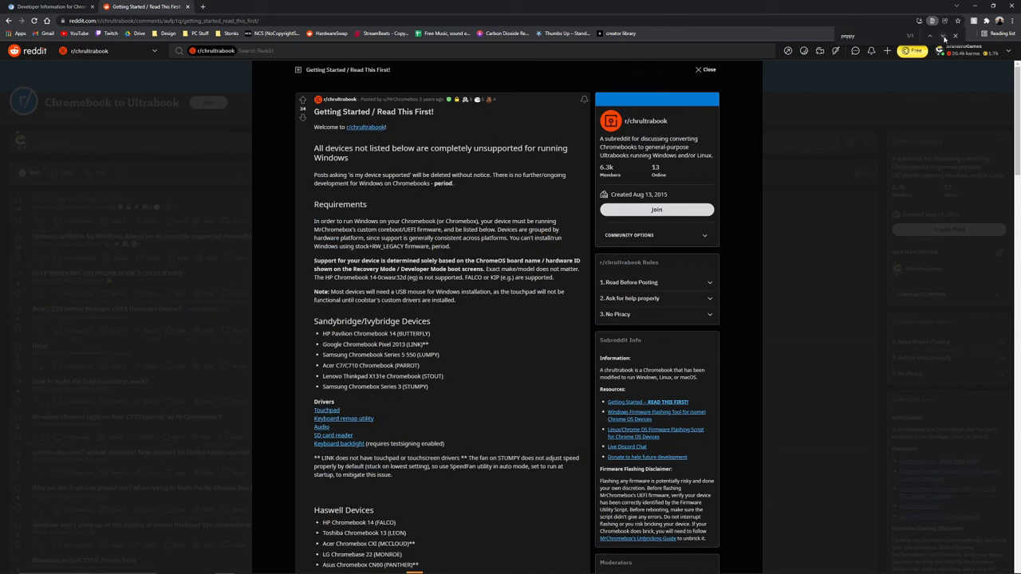
{"action": "scroll", "scroll_direction": "down", "scroll_amount": 3}
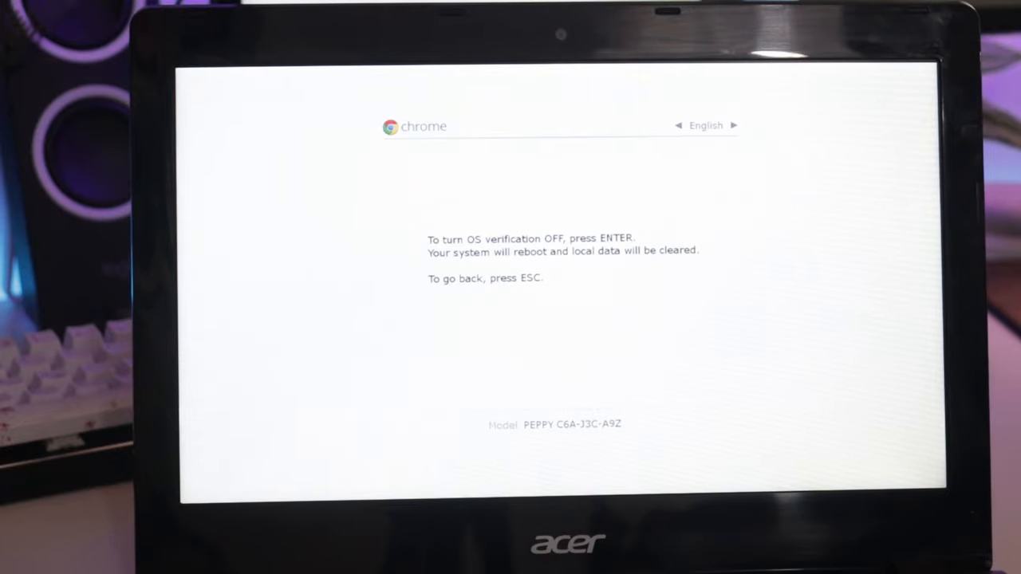
- Turn OS verification off and boot on past the verification-off screen
{"action": "key", "text": "enter"}
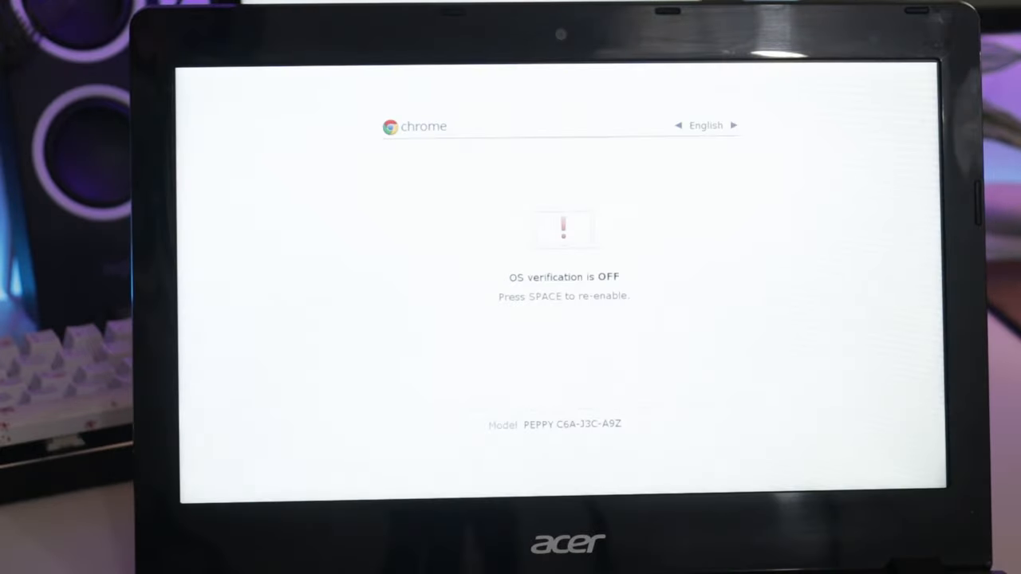
{"action": "key", "text": "space"}
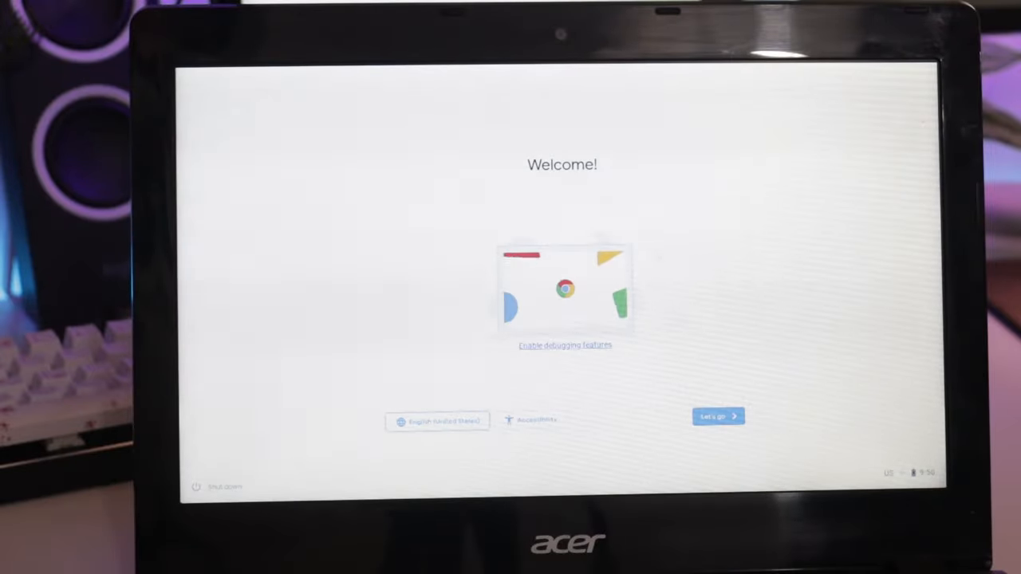
- Start Chromebook setup, join the Wi-Fi network, accept the Chrome OS terms and proceed to sign-in
{"action": "left_click", "coordinate": [717, 415]}
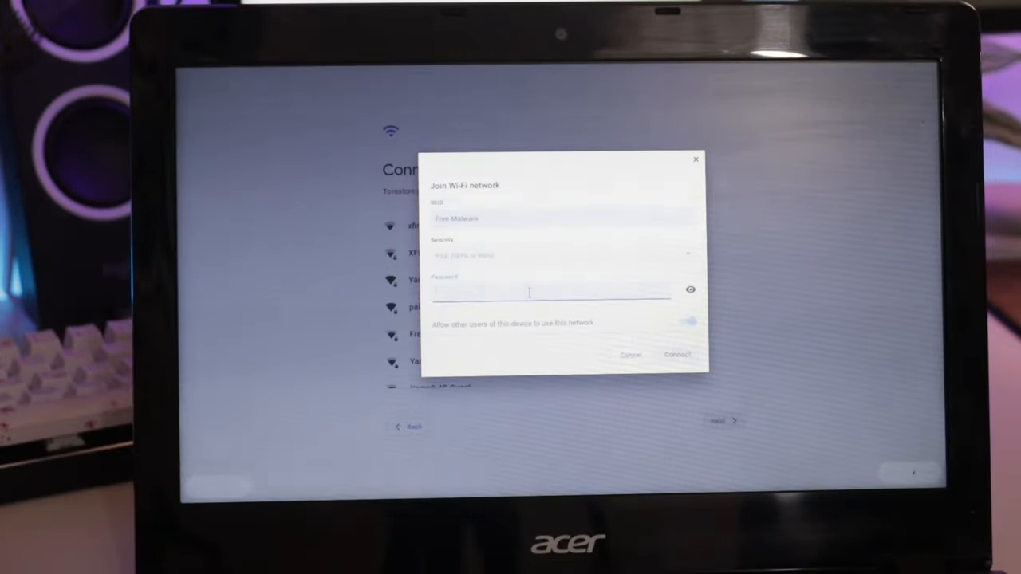
{"action": "left_click", "coordinate": [677, 354]}
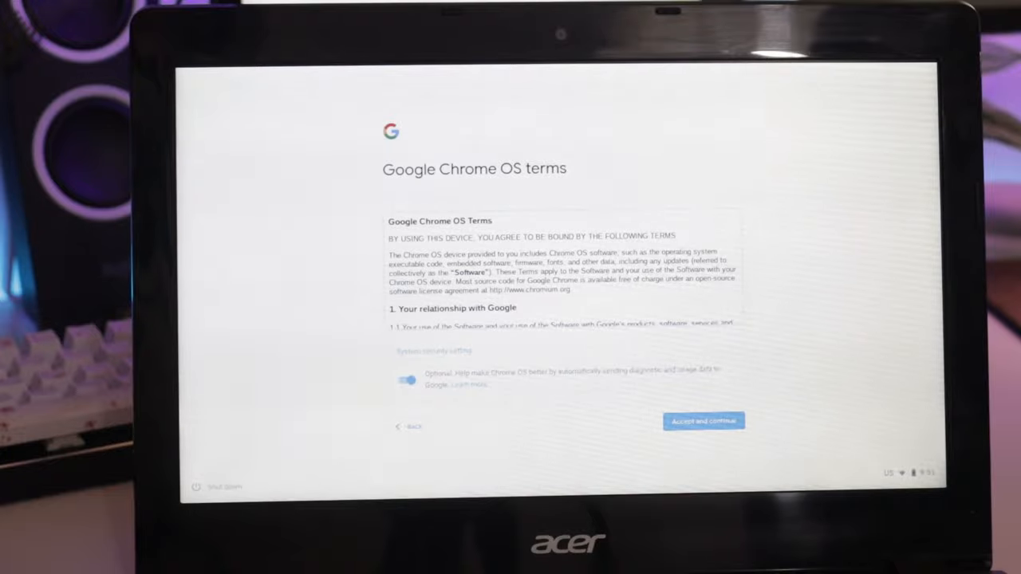
{"action": "left_click", "coordinate": [703, 421]}
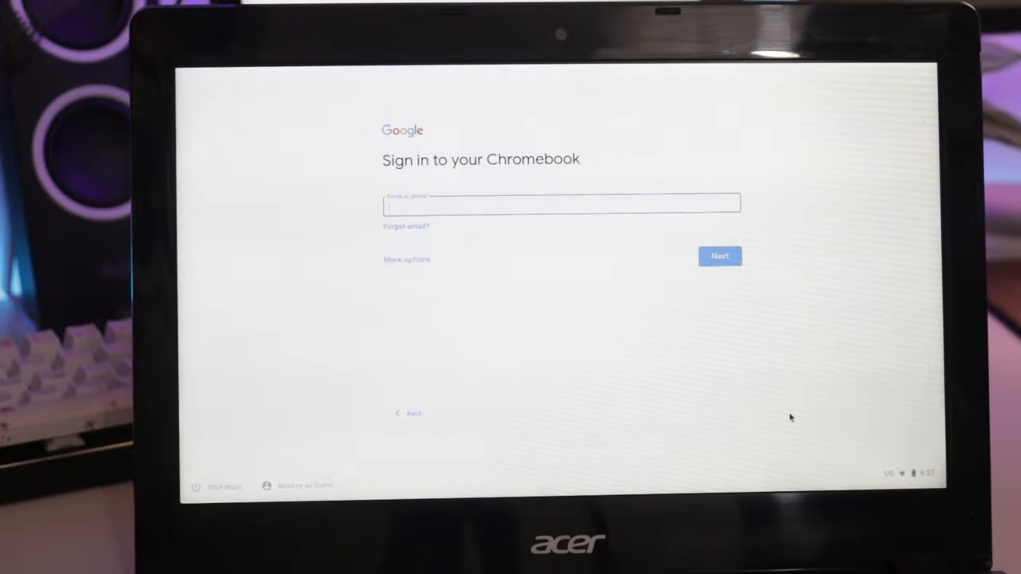
{"action": "left_click", "coordinate": [719, 256]}
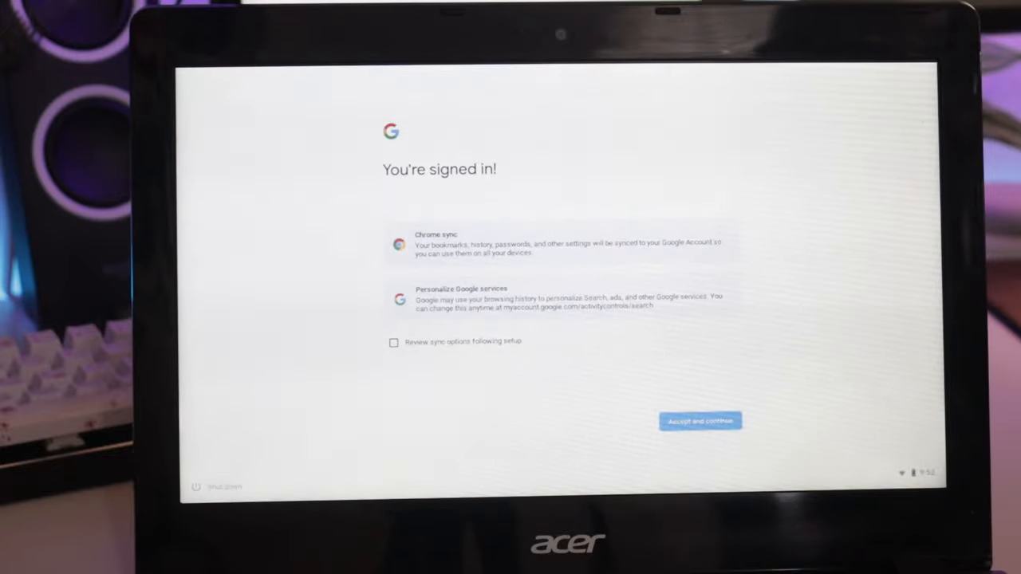
- Accept sync settings, skip Google Assistant and dismiss the welcome tour
{"action": "left_click", "coordinate": [700, 421]}
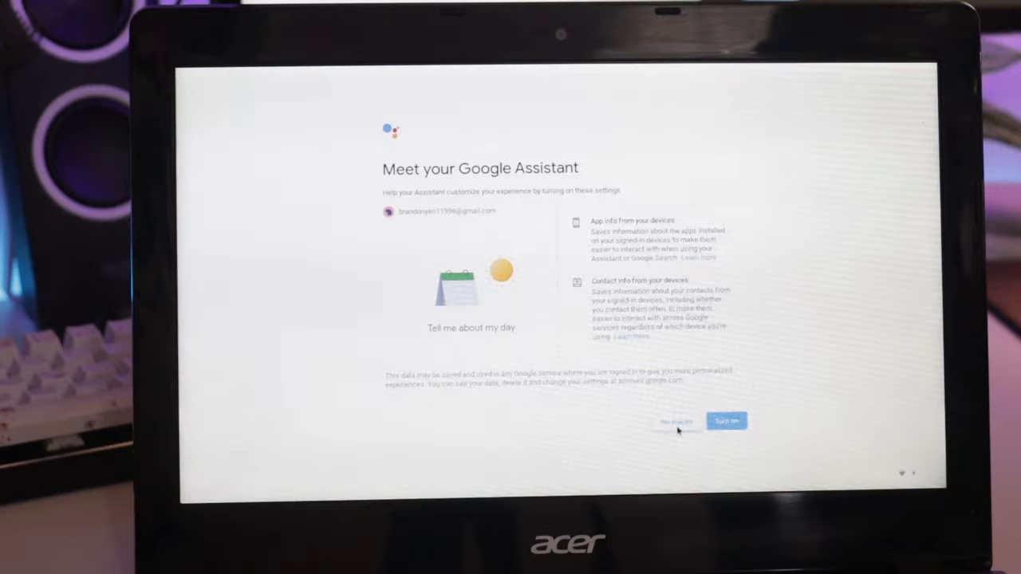
{"action": "left_click", "coordinate": [726, 421]}
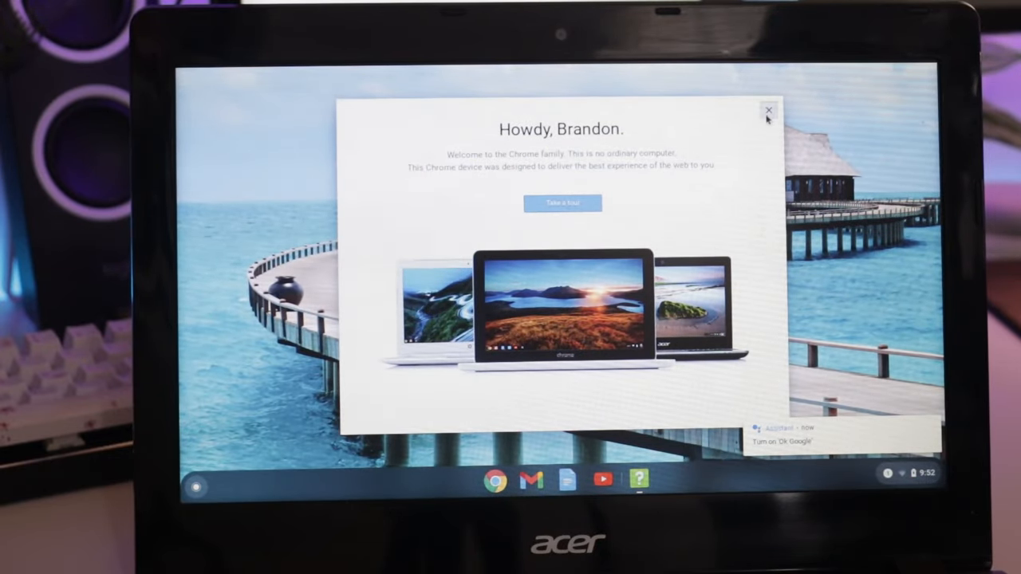
{"action": "left_click", "coordinate": [768, 108]}
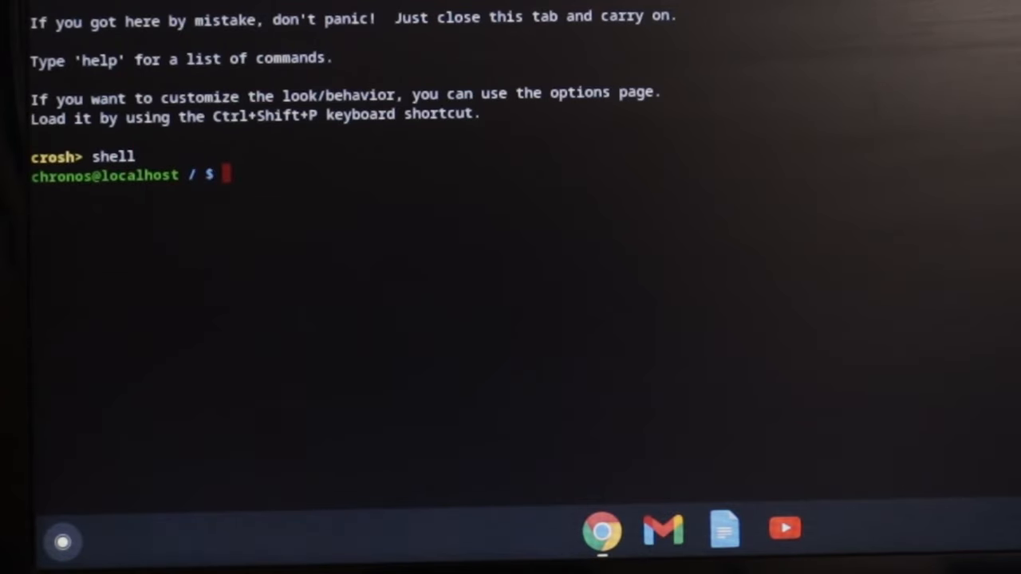
- Download firmware-util.sh from mrchromebox.tech into the home directory with 'cd; curl -LO'
{"action": "type", "text": "cd; curl"}
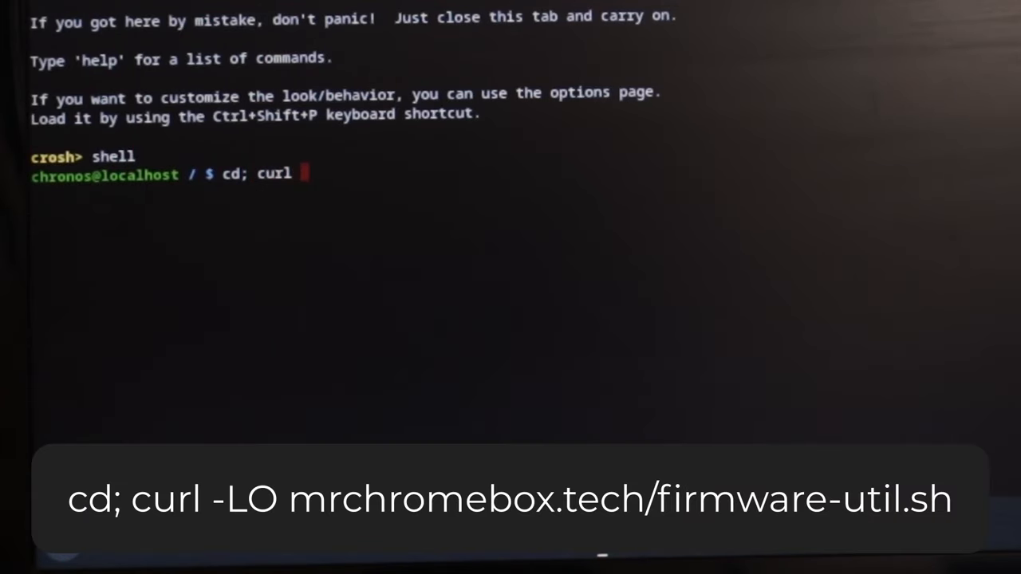
{"action": "type", "text": "-LO m"}
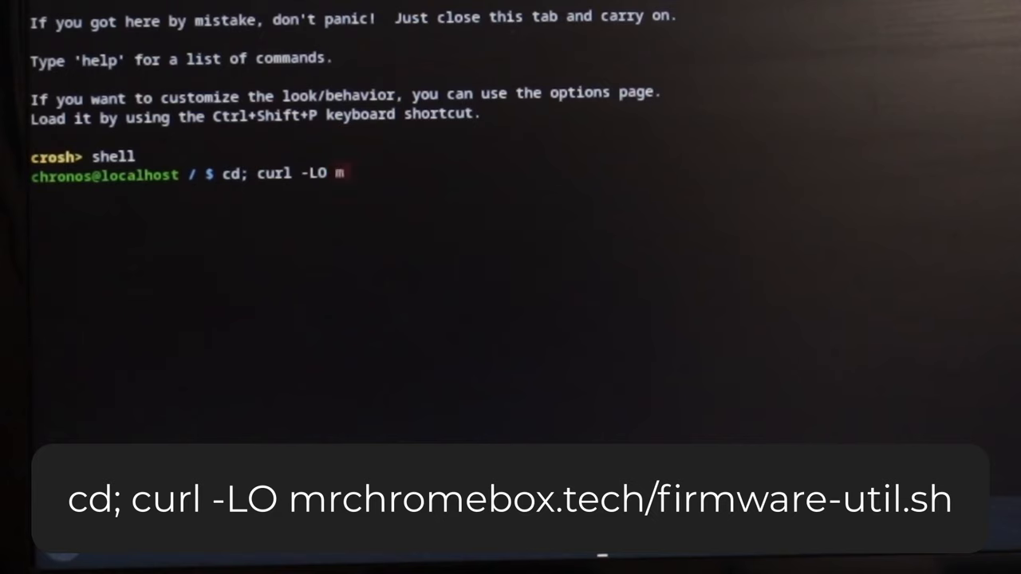
{"action": "type", "text": "r"}
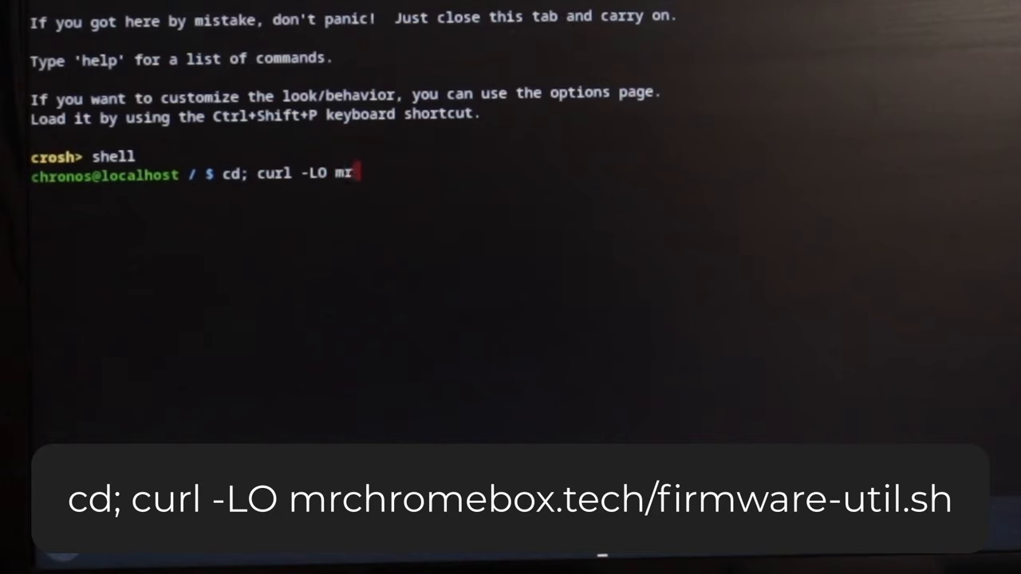
{"action": "type", "text": "chromebox.tec"}
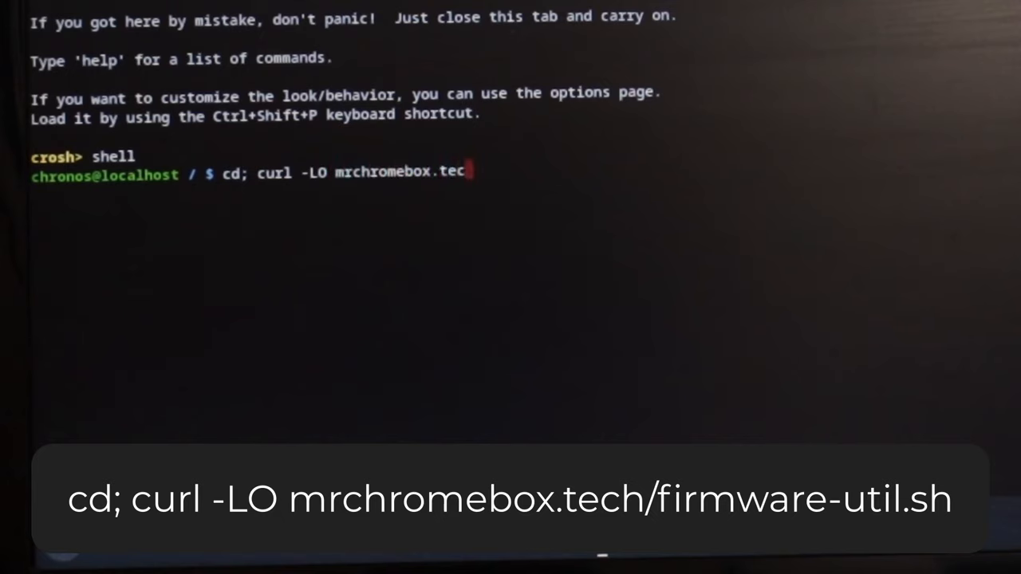
{"action": "type", "text": "h/"}
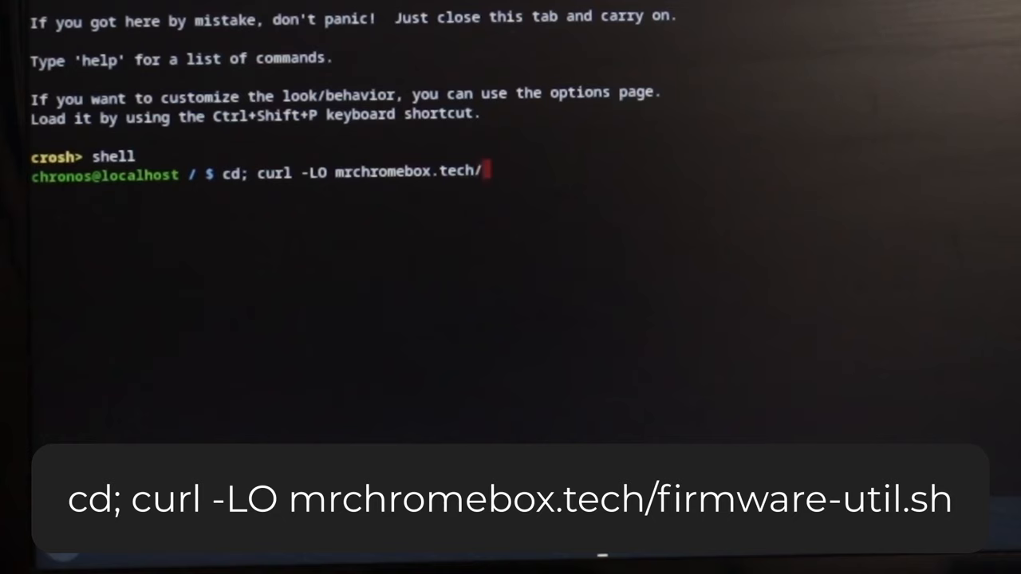
{"action": "type", "text": "firmware-util.sh"}
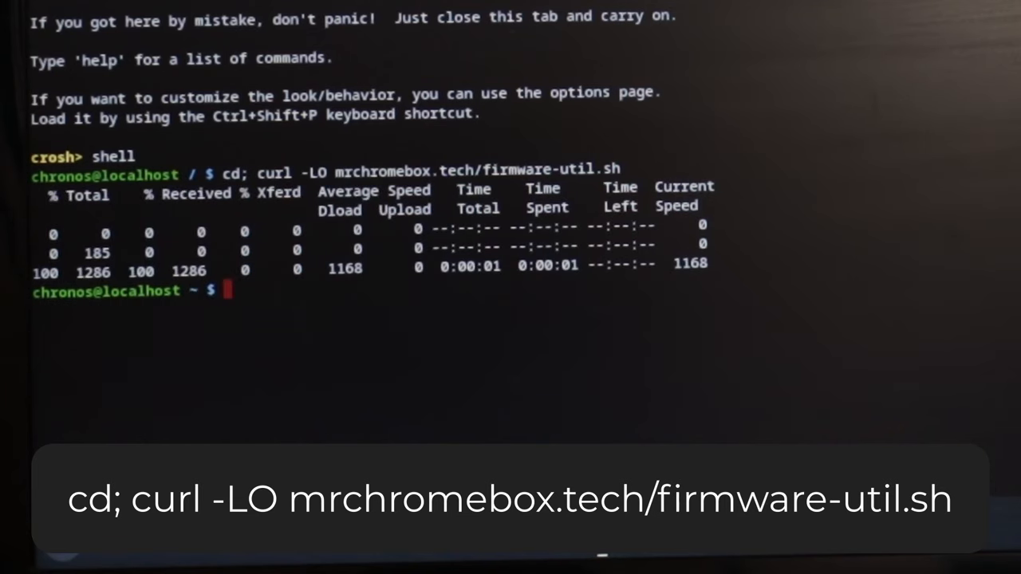
- Install firmware-util.sh into /usr/local/bin with mode 755 and launch it with sudo
{"action": "type", "text": "sudo install -Dt"}
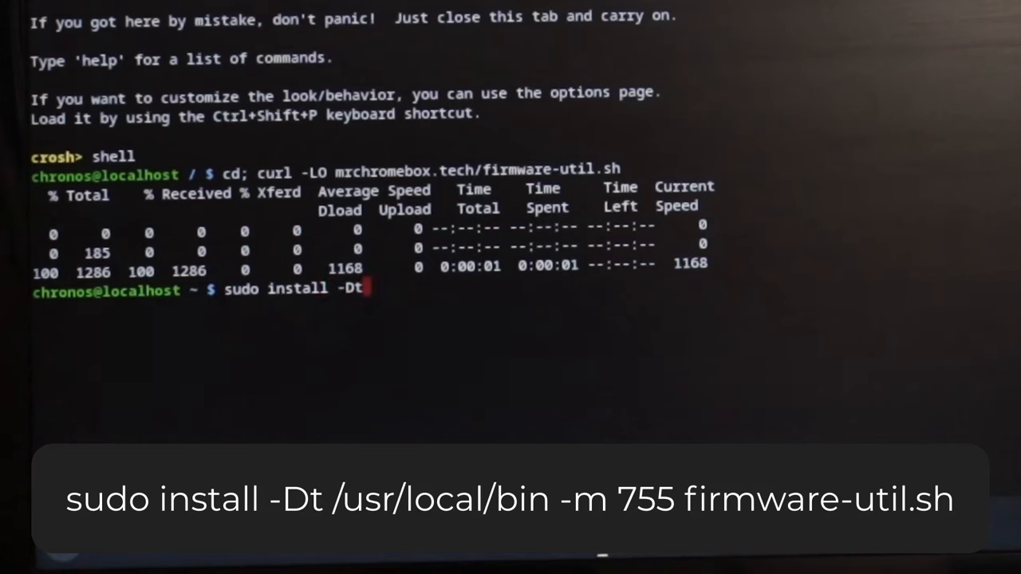
{"action": "type", "text": "/uisr"}
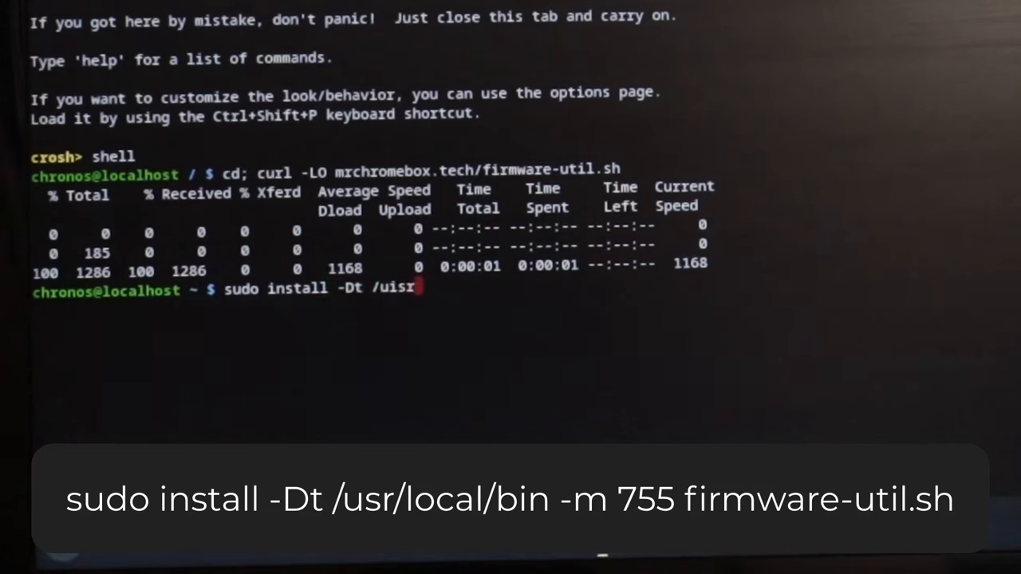
{"action": "type", "text": "/usr/local/b"}
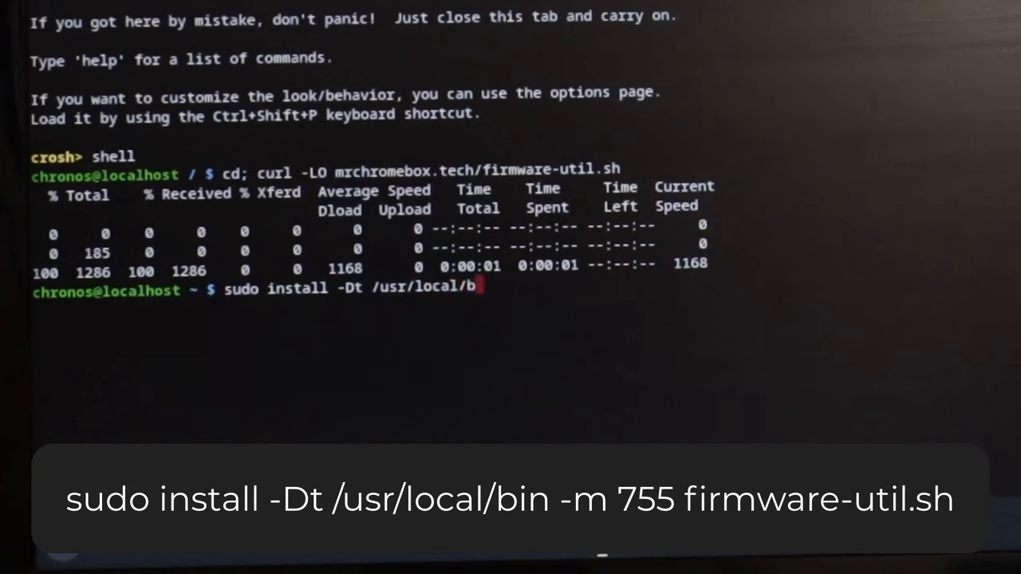
{"action": "type", "text": "in -m"}
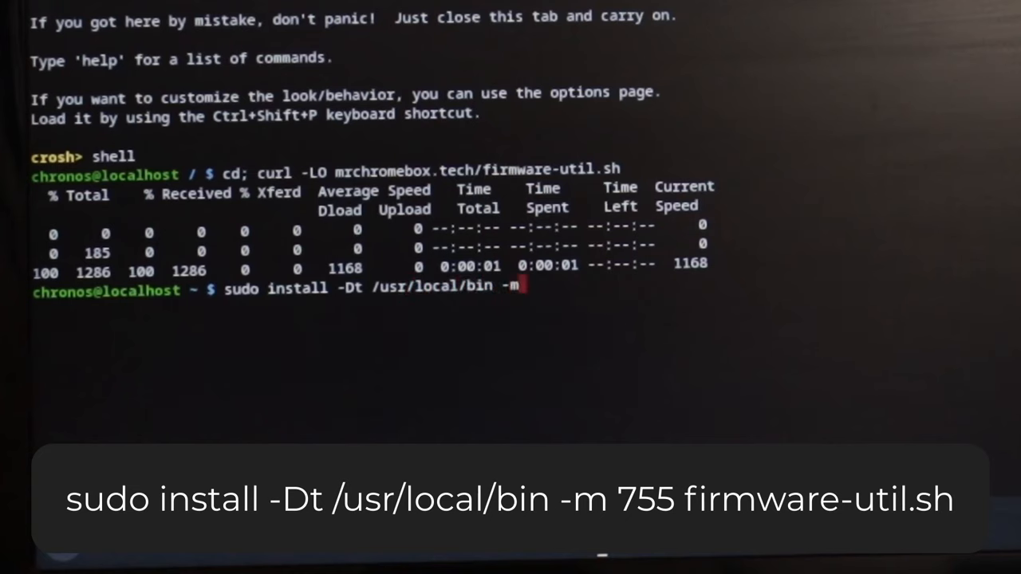
{"action": "type", "text": "755"}
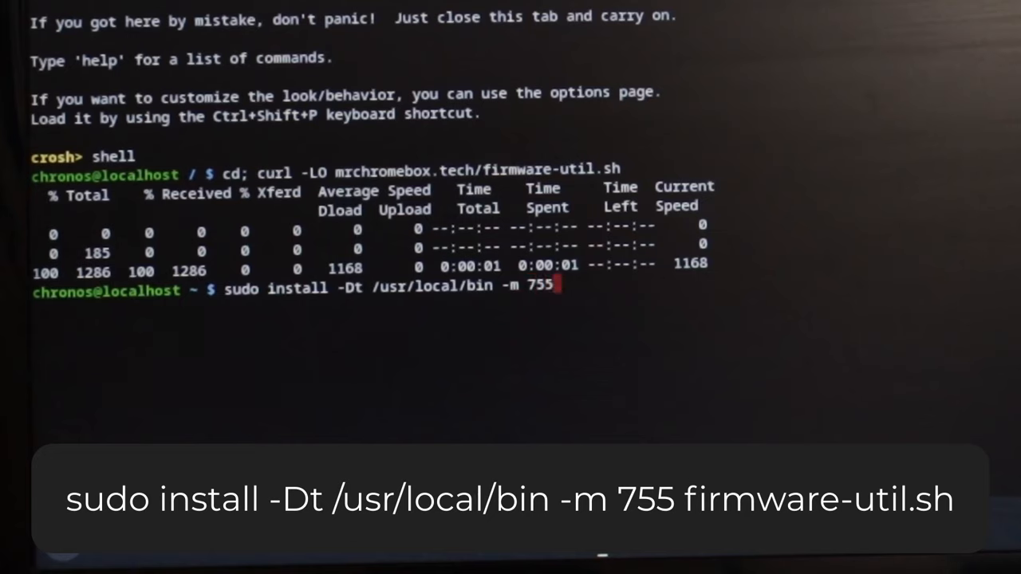
{"action": "type", "text": "firmware-util.sh"}
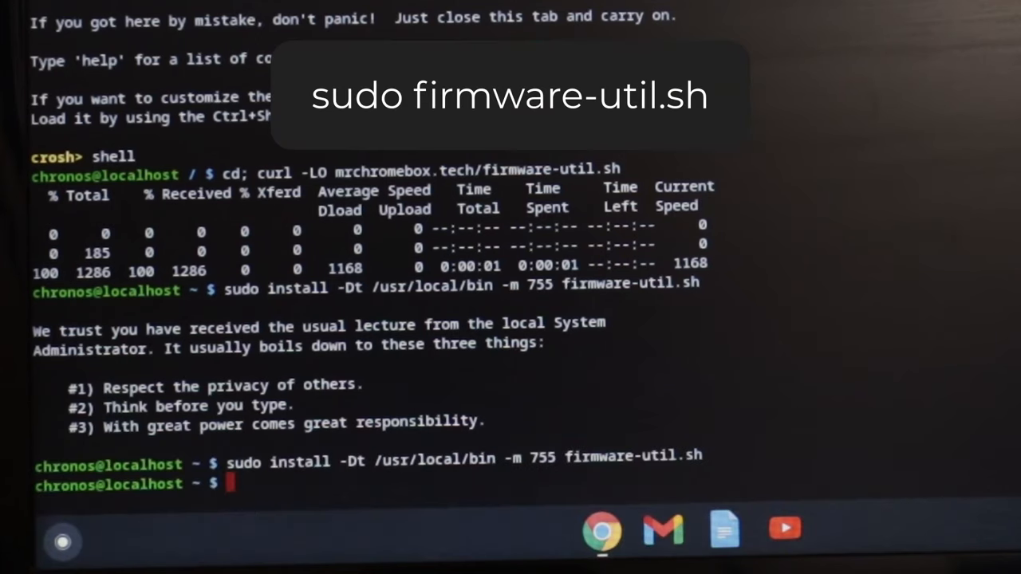
{"action": "type", "text": "sudo firmware"}
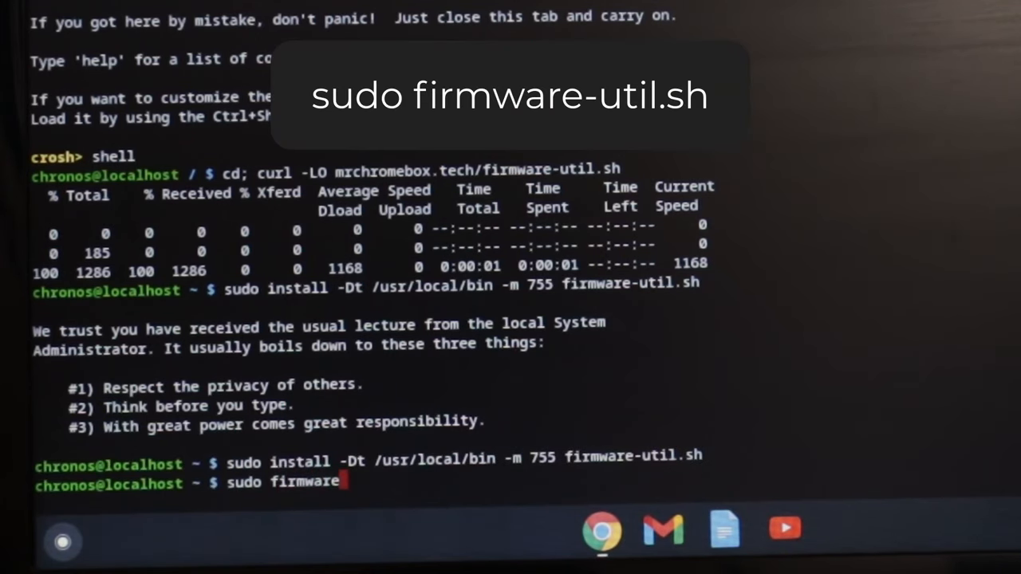
{"action": "type", "text": "-util.sh"}
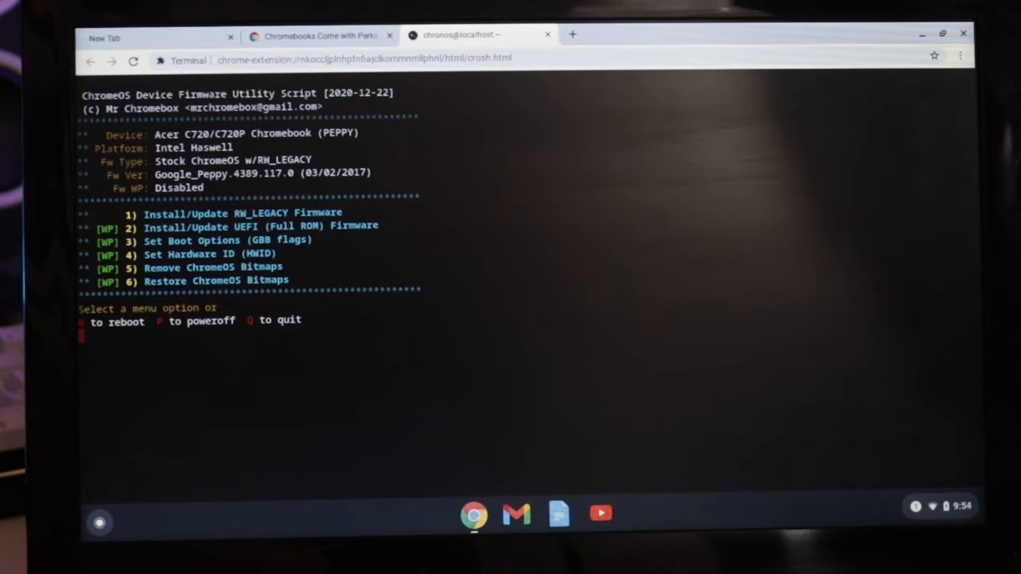
- Choose option 2 for UEFI Full ROM, confirm both prompts with y, and decline the backup with n
{"action": "type", "text": "2"}
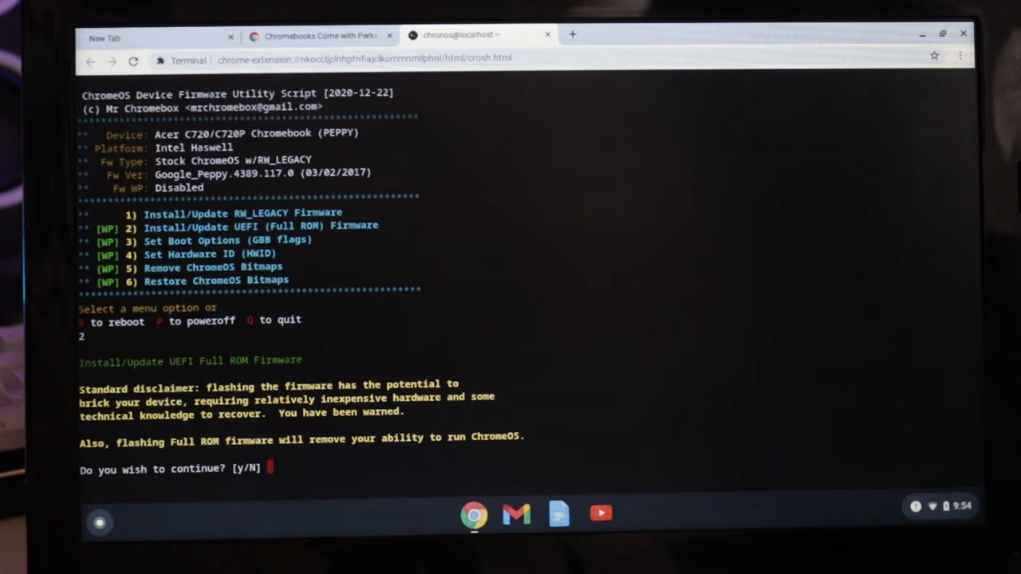
{"action": "type", "text": "y"}
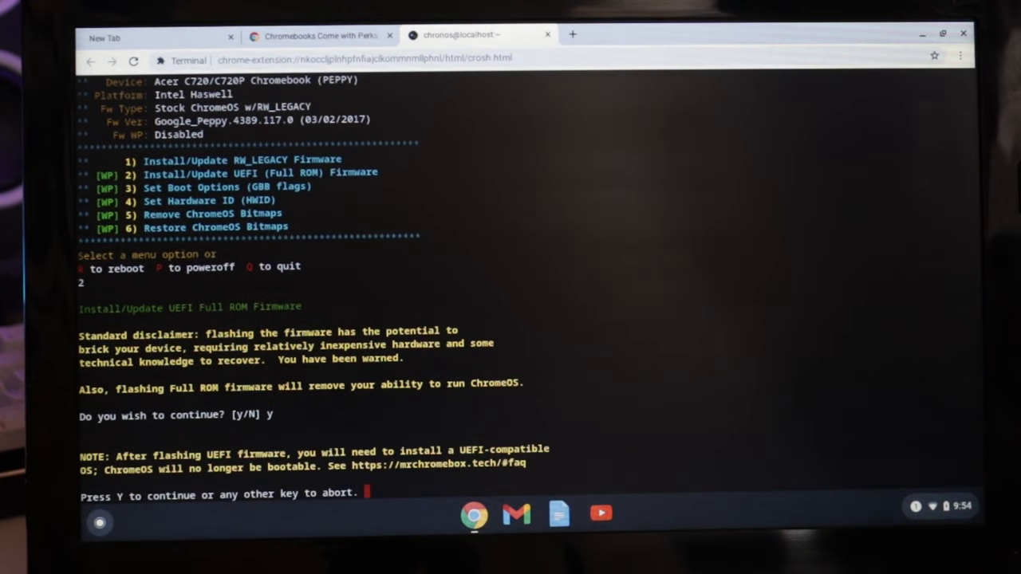
{"action": "type", "text": "y"}
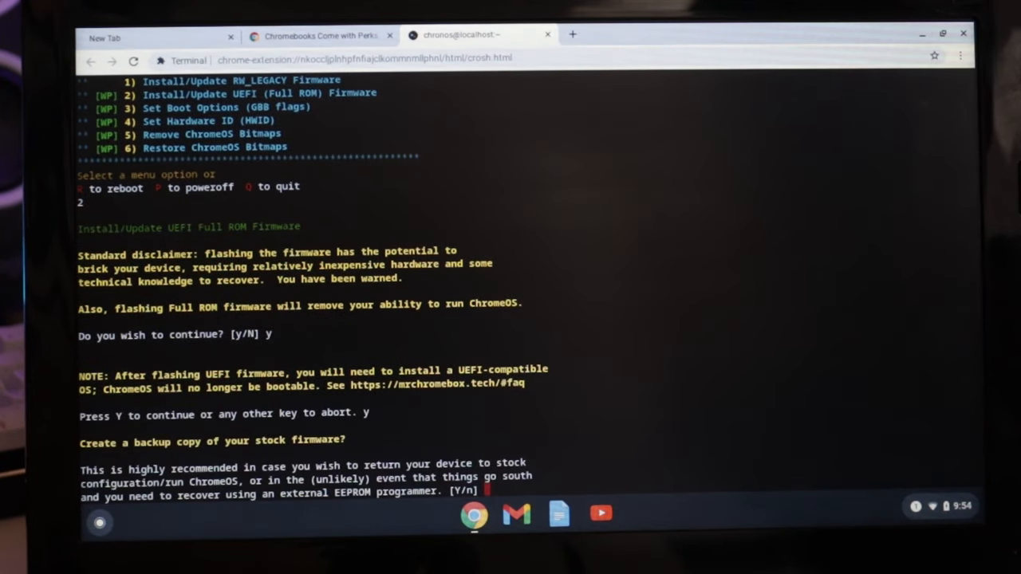
{"action": "type", "text": "n"}
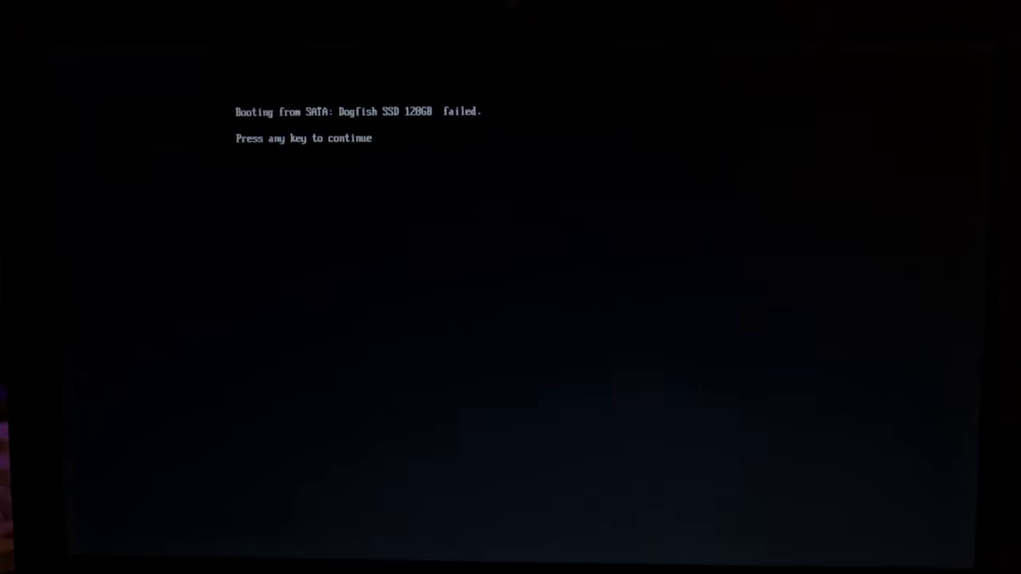
- Continue past the SSD boot failure and boot from USB: SanDisk Cruzer Glide
{"action": "key", "text": "enter"}
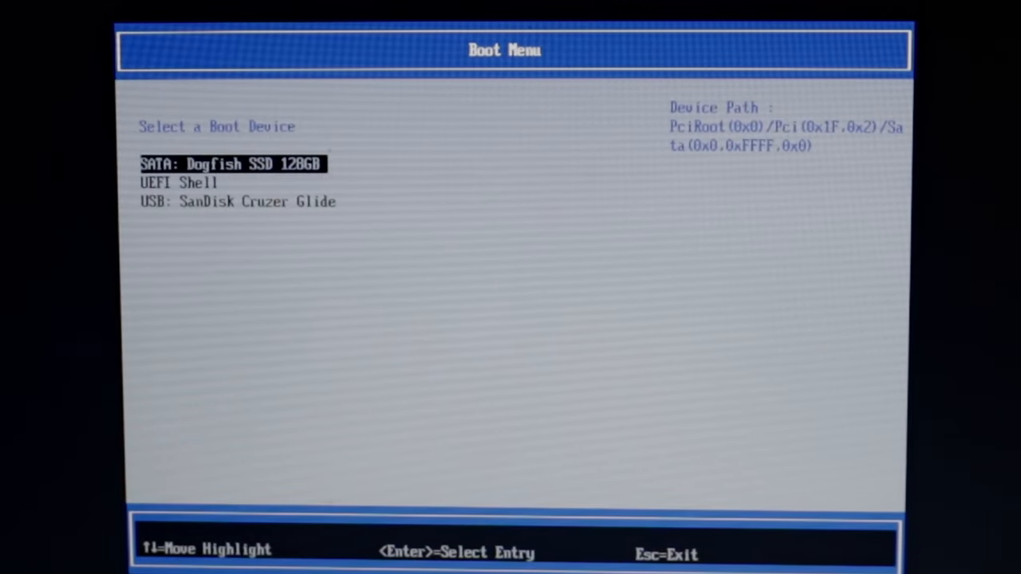
{"action": "key", "text": "down"}
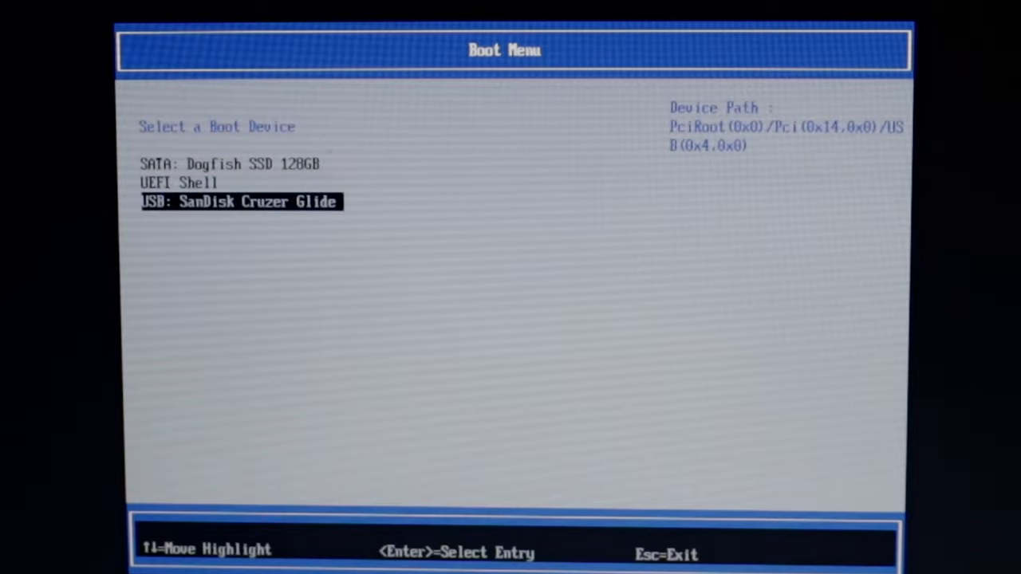
{"action": "key", "text": "Enter"}
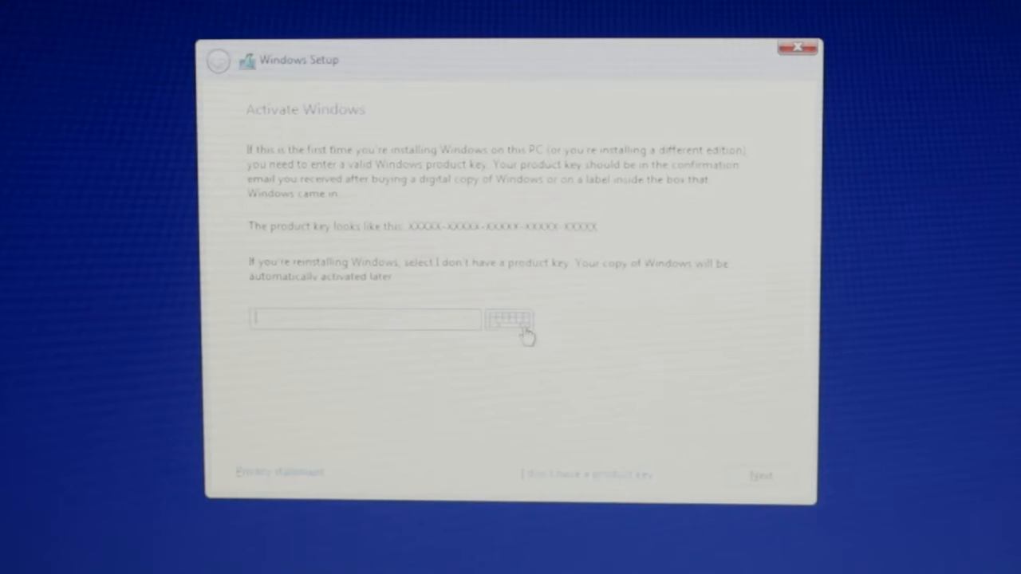
- Choose 'I don't have a product key', select Windows 10 Home, and accept the license terms
{"action": "left_click", "coordinate": [586, 475]}
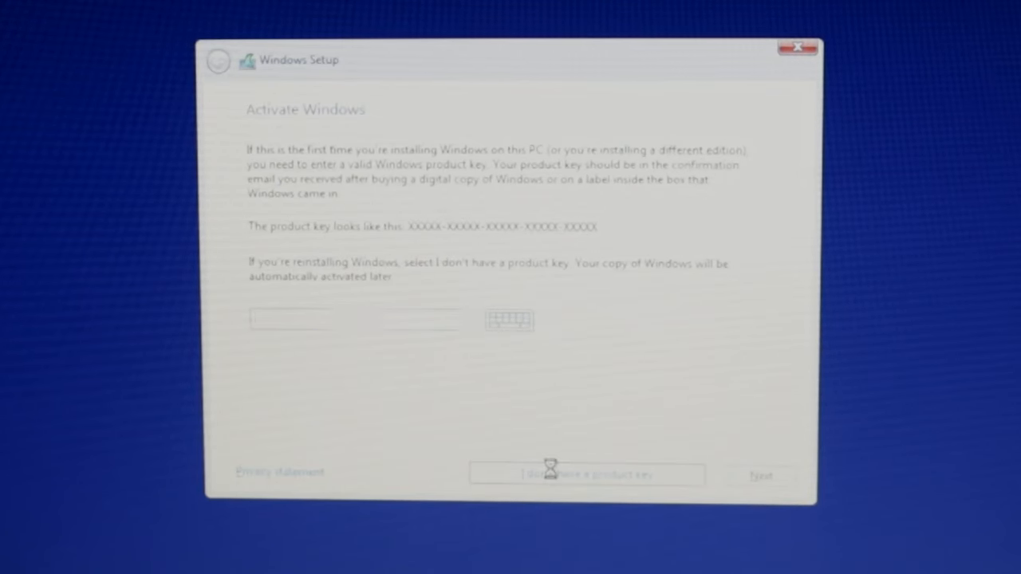
{"action": "left_click", "coordinate": [587, 475]}
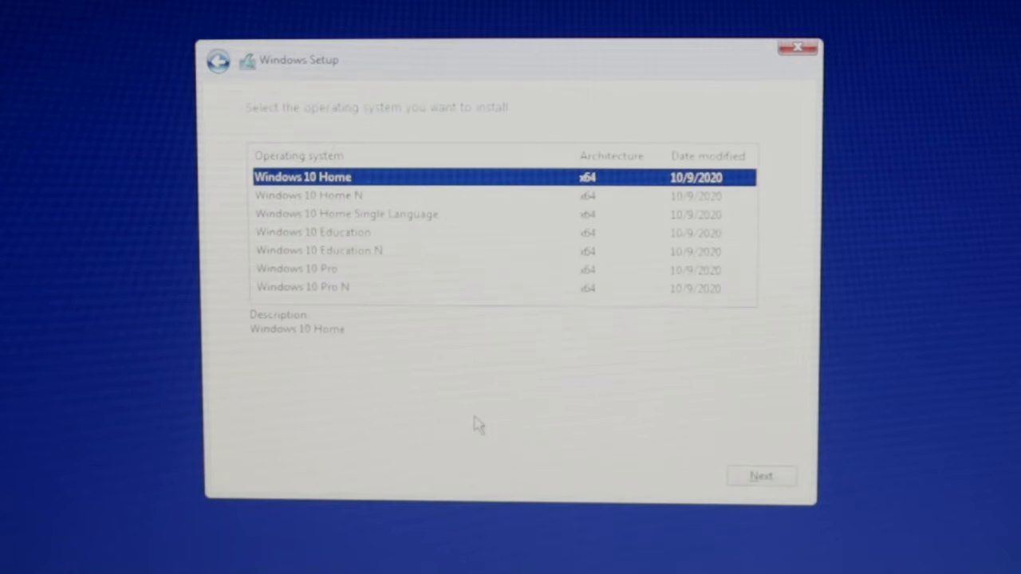
{"action": "left_click", "coordinate": [761, 476]}
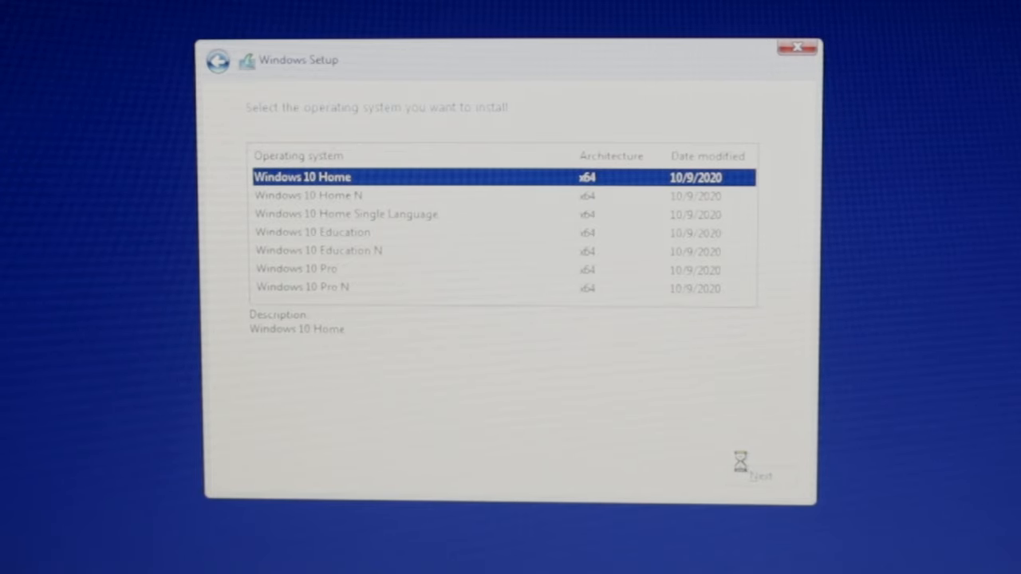
{"action": "left_click", "coordinate": [759, 476]}
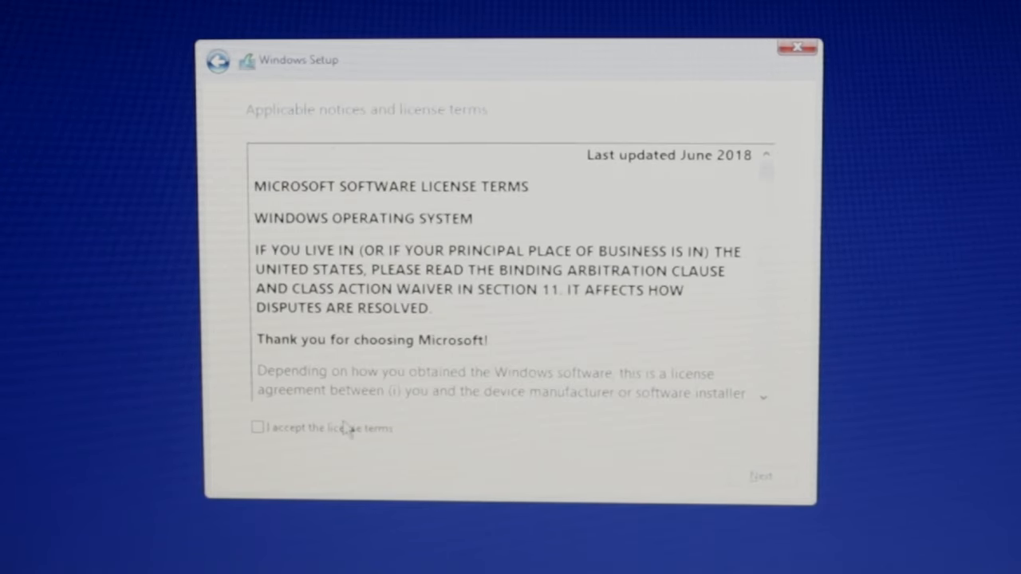
{"action": "left_click", "coordinate": [257, 427]}
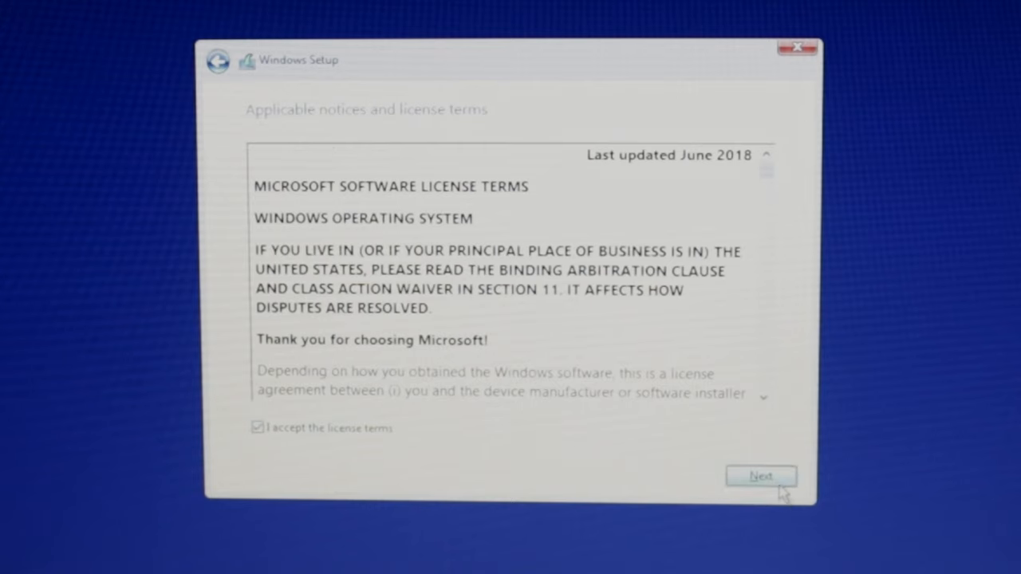
{"action": "left_click", "coordinate": [759, 476]}
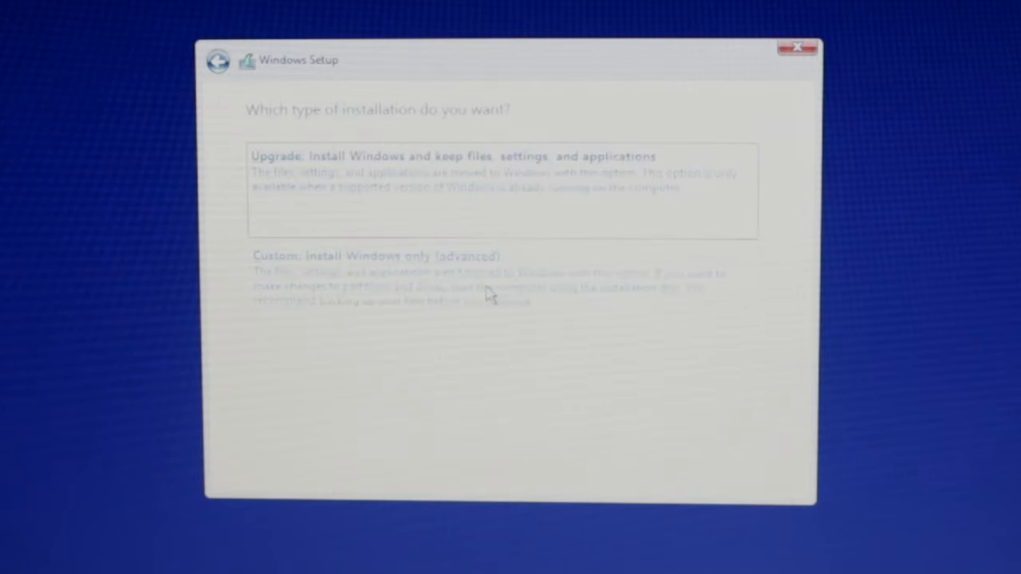
- Choose 'Custom: Install Windows only' and install onto Drive 0 Unallocated Space
{"action": "left_click", "coordinate": [375, 256]}
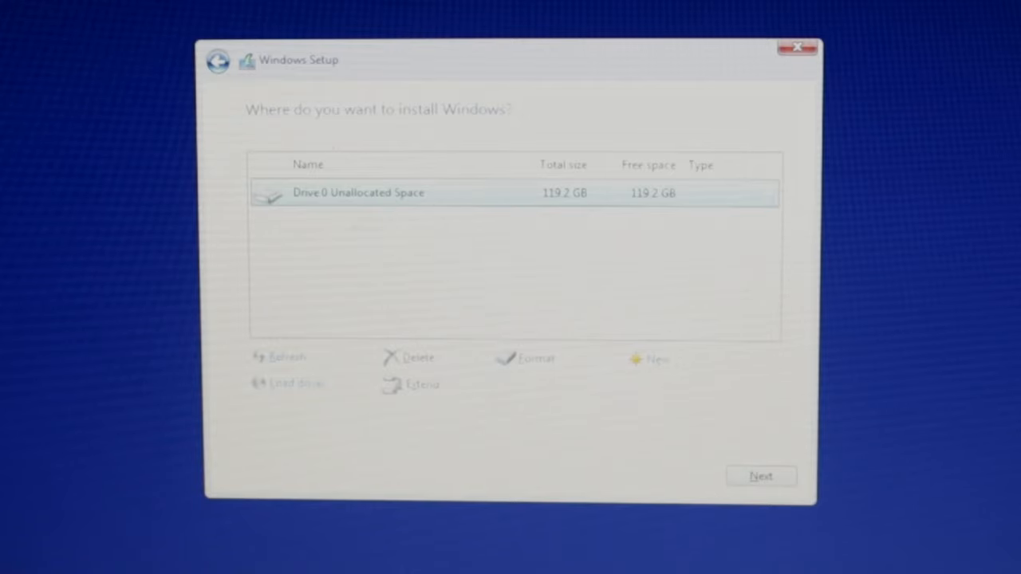
{"action": "mouse_move", "coordinate": [379, 212]}
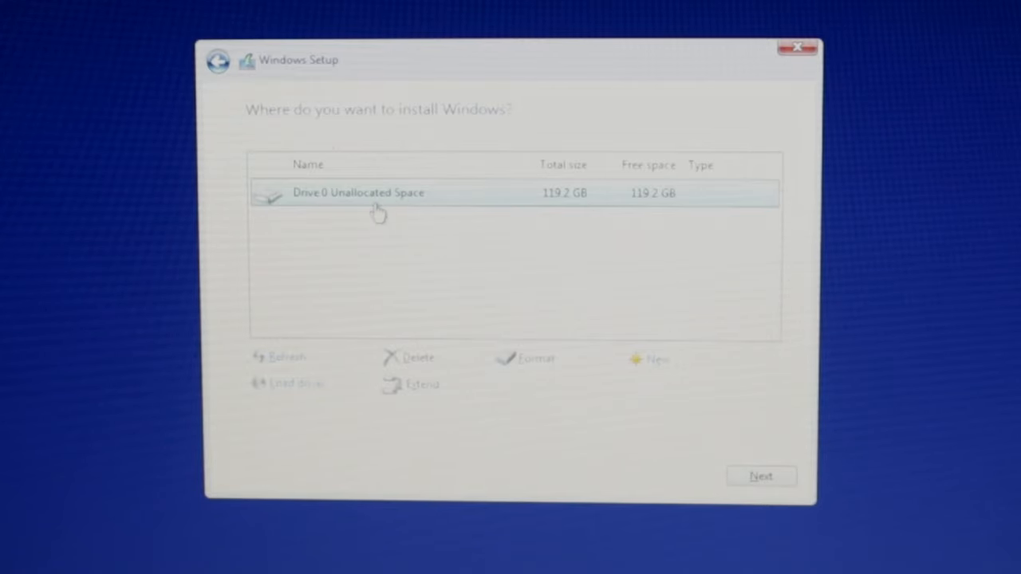
{"action": "left_click", "coordinate": [760, 477]}
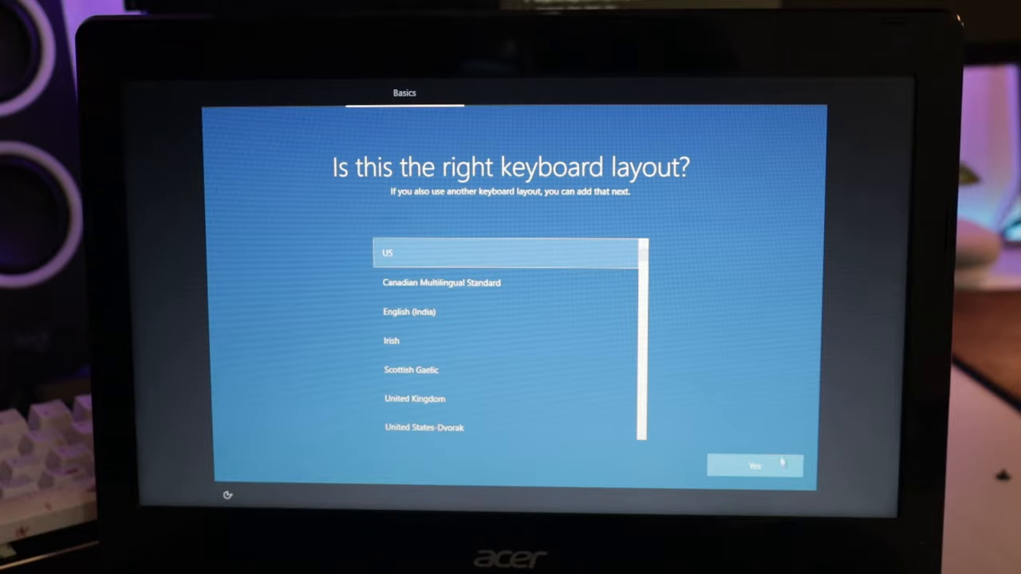
- Confirm the US keyboard layout, submit the account password, and pick the city-of-birth security question
{"action": "left_click", "coordinate": [754, 465]}
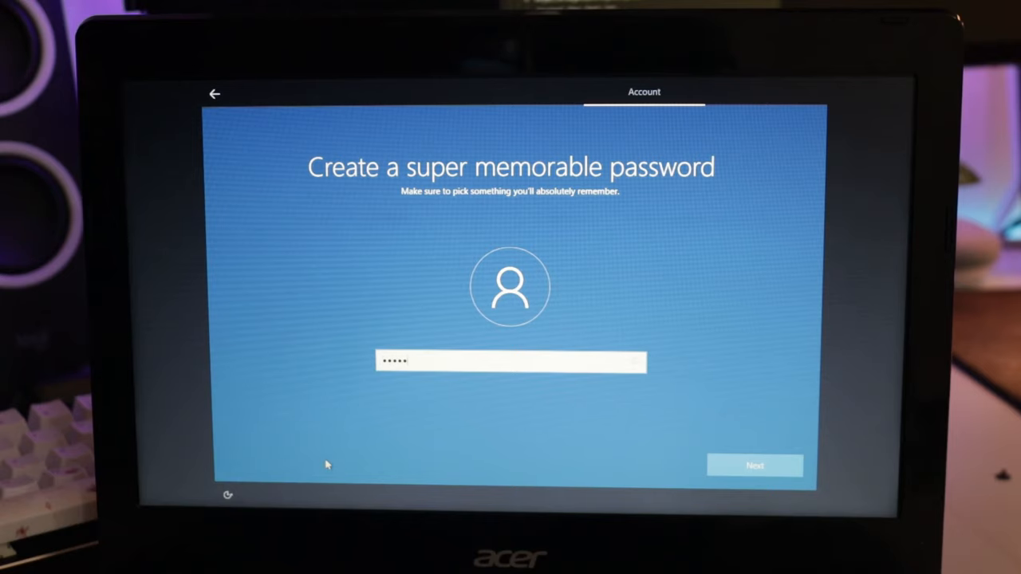
{"action": "left_click", "coordinate": [754, 465]}
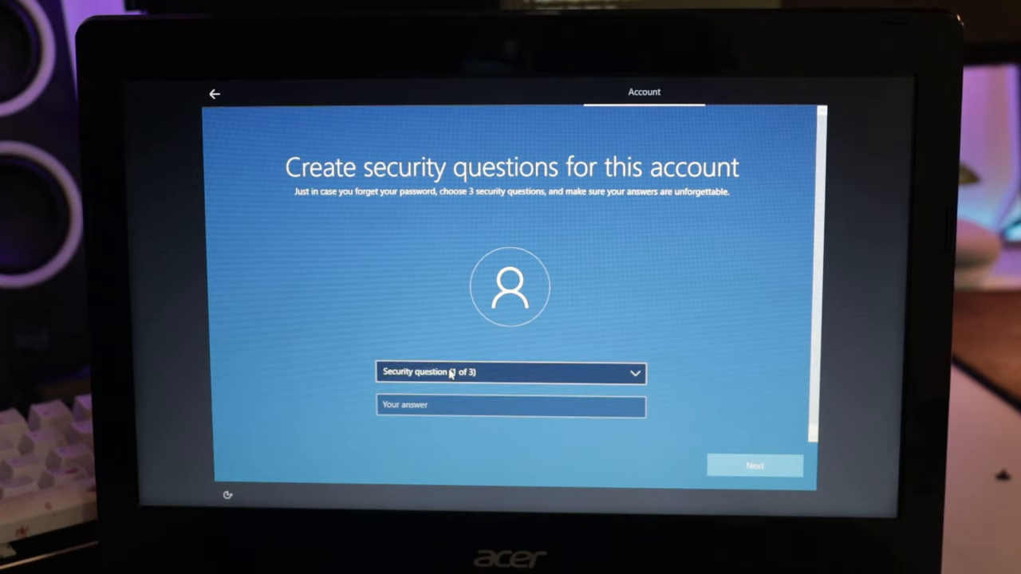
{"action": "left_click", "coordinate": [509, 373]}
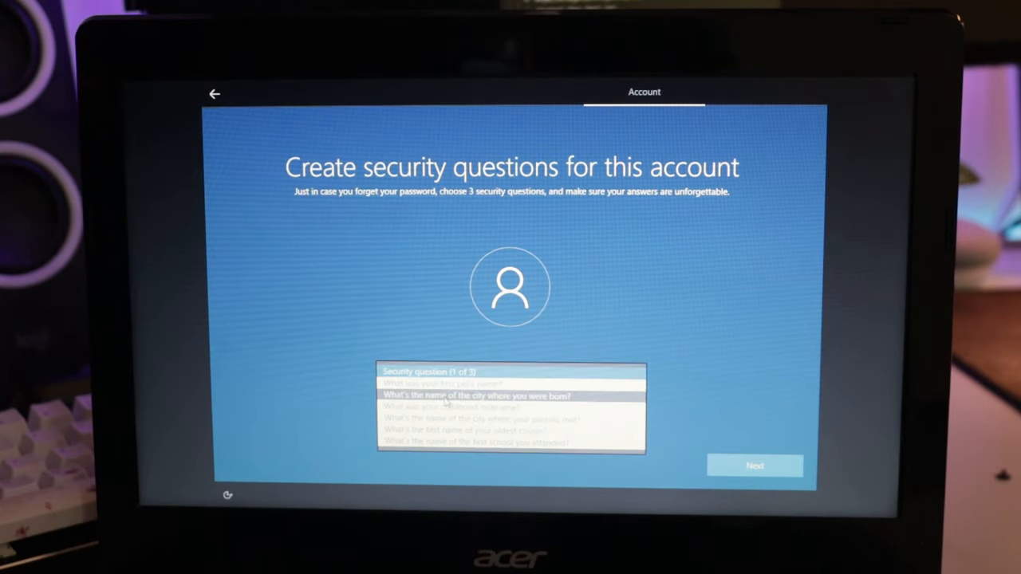
{"action": "left_click", "coordinate": [481, 396]}
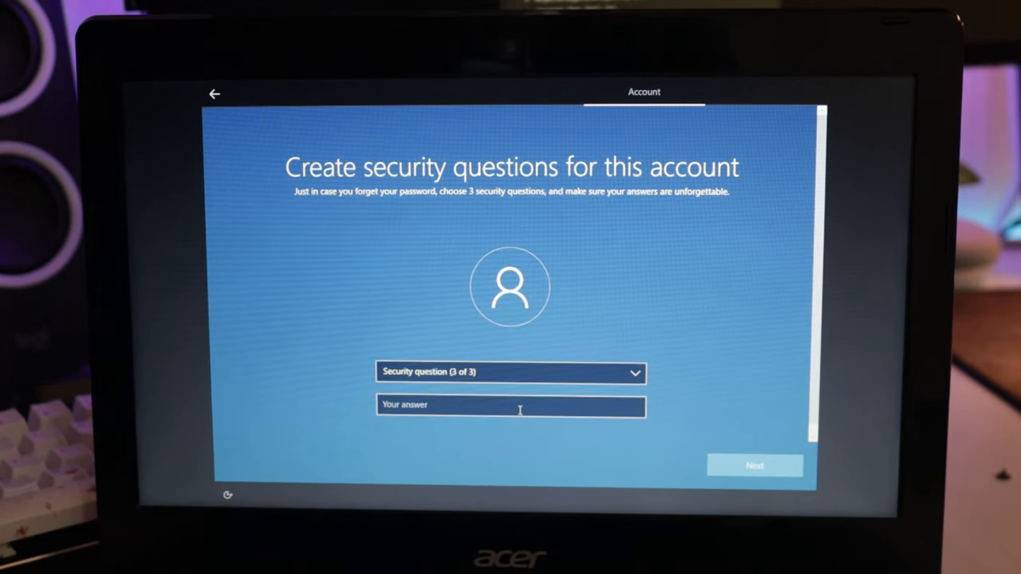
- Choose the third security question and accept the privacy settings
{"action": "left_click", "coordinate": [510, 372]}
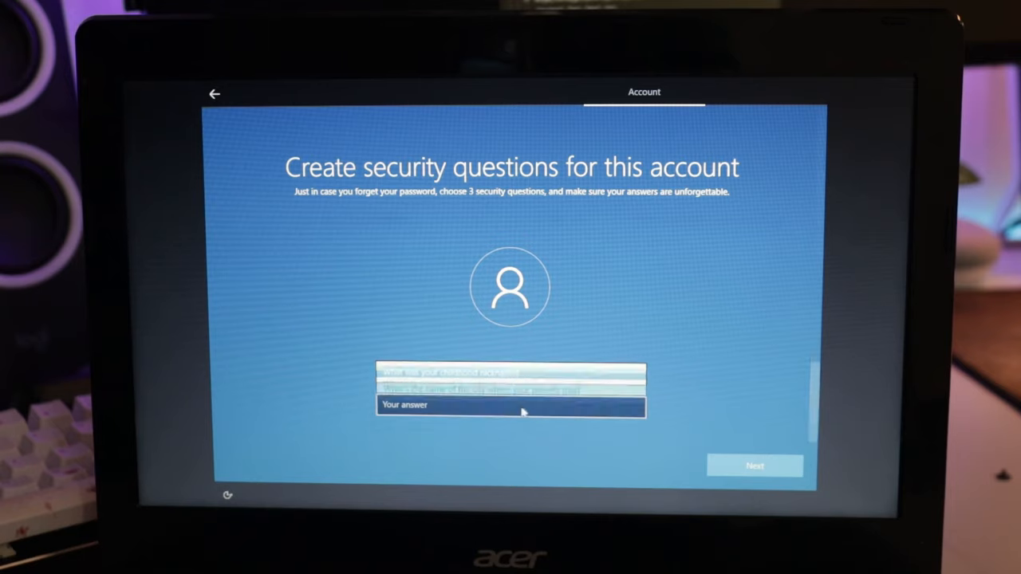
{"action": "left_click", "coordinate": [754, 466]}
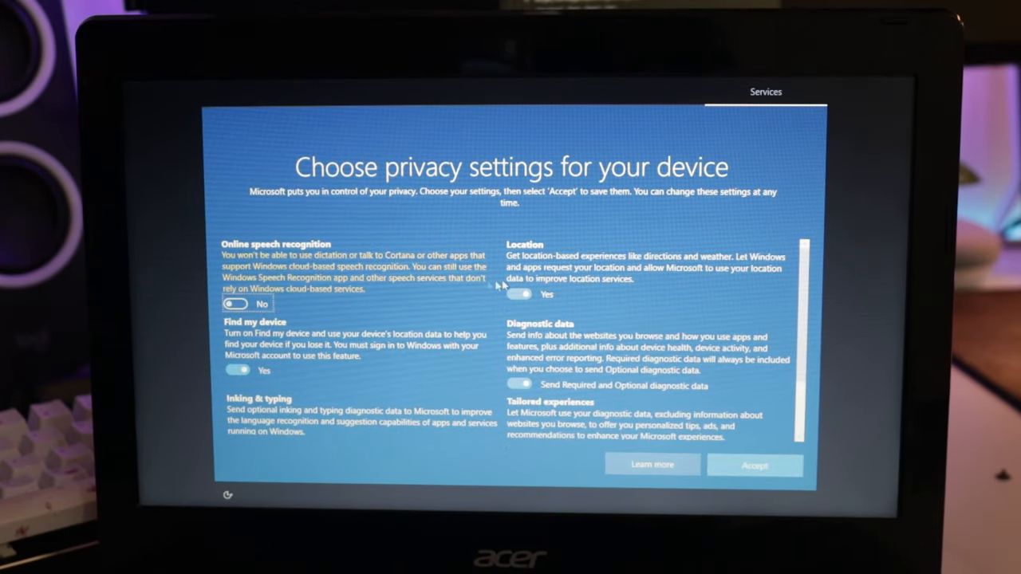
{"action": "left_click", "coordinate": [753, 466]}
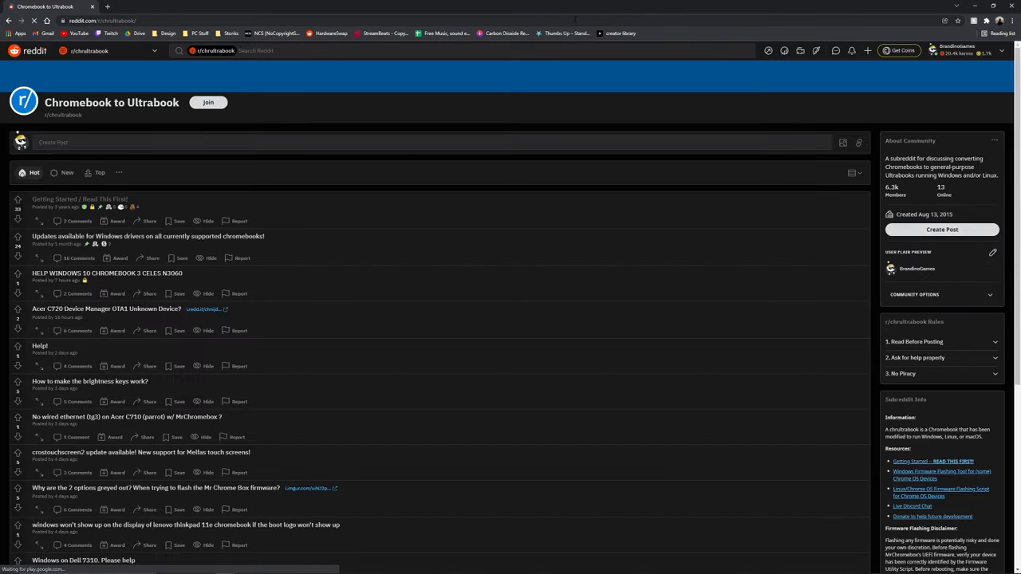
- Open the 'Getting Started / Read This First' post and download the Haswell Devices touchpad driver
{"action": "left_click", "coordinate": [80, 198]}
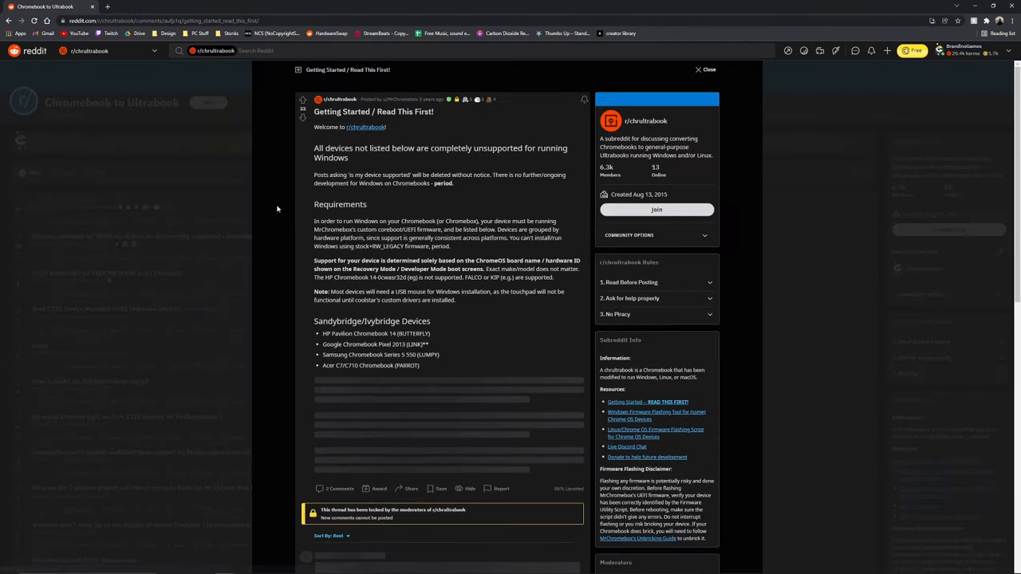
{"action": "scroll", "scroll_direction": "down", "scroll_amount": 3}
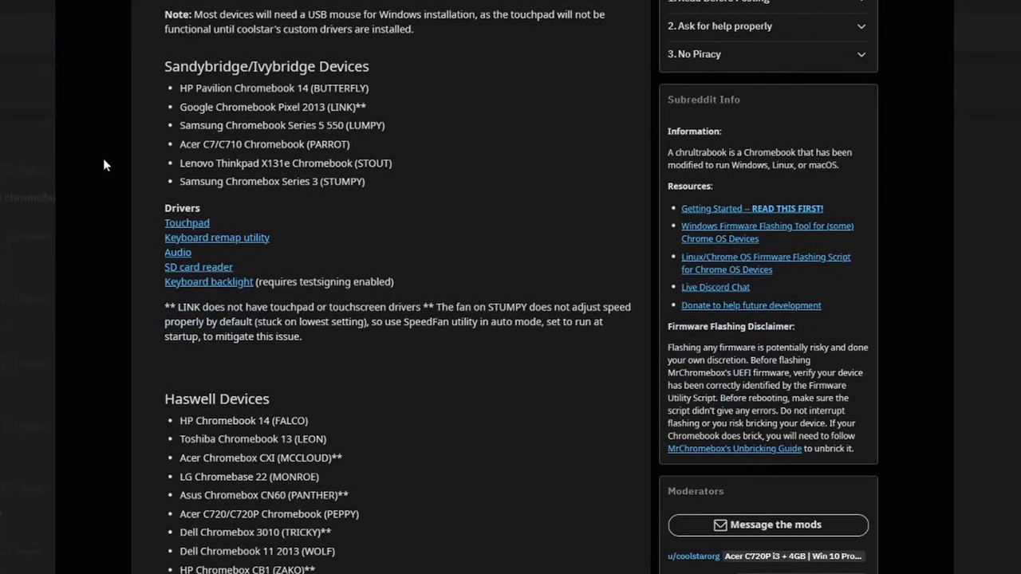
{"action": "scroll", "scroll_direction": "down", "scroll_amount": 3}
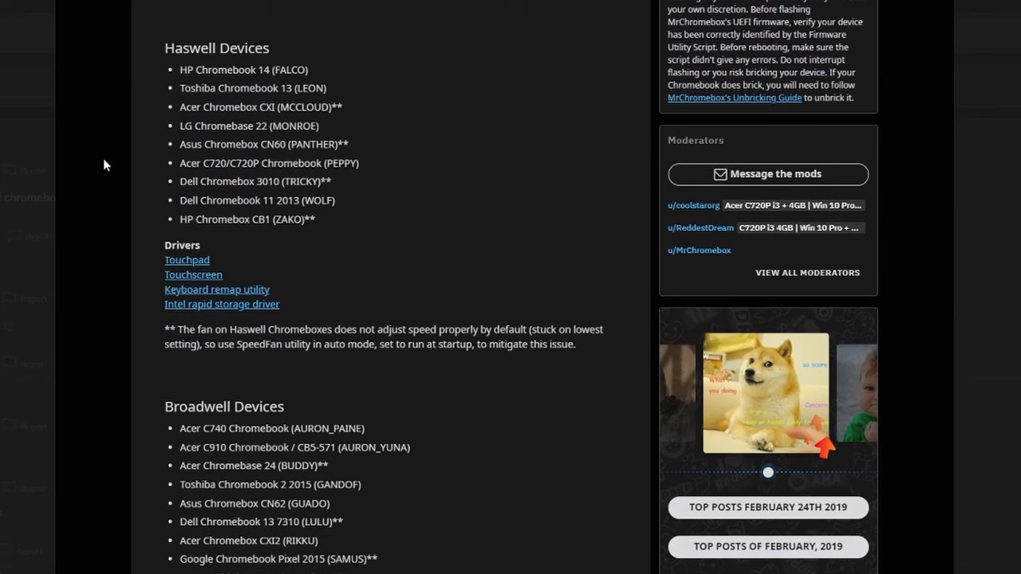
{"action": "double_click", "coordinate": [175, 162]}
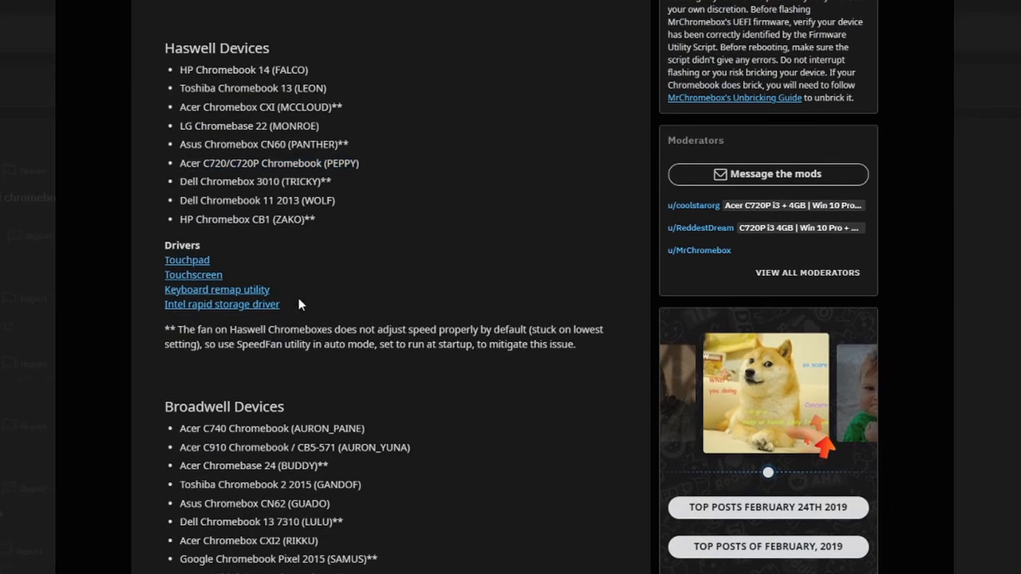
{"action": "right_click", "coordinate": [339, 272]}
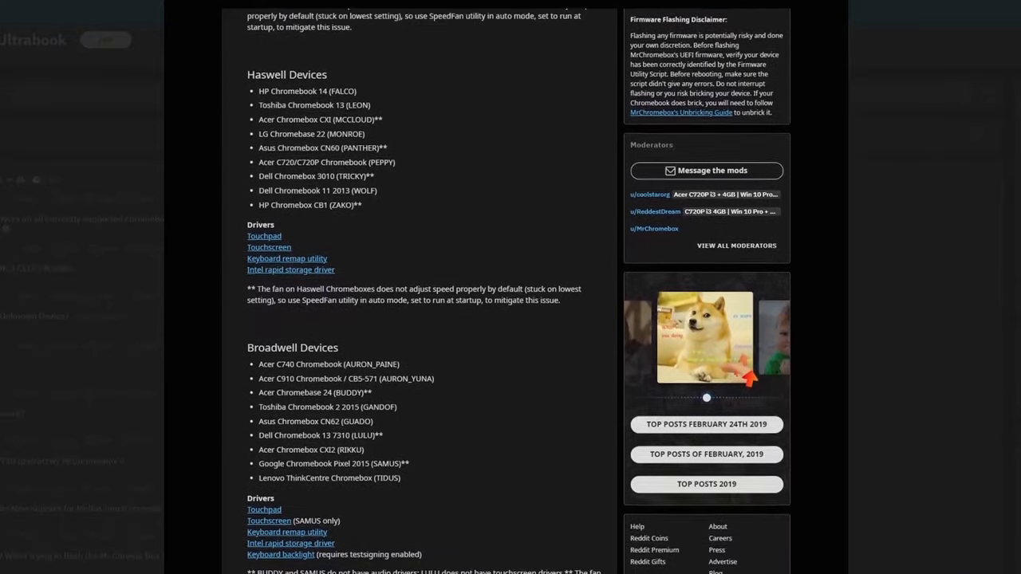
- Run the crostouchpad driver installer and install it until it reports Completed
{"action": "scroll", "scroll_direction": "down", "scroll_amount": 3}
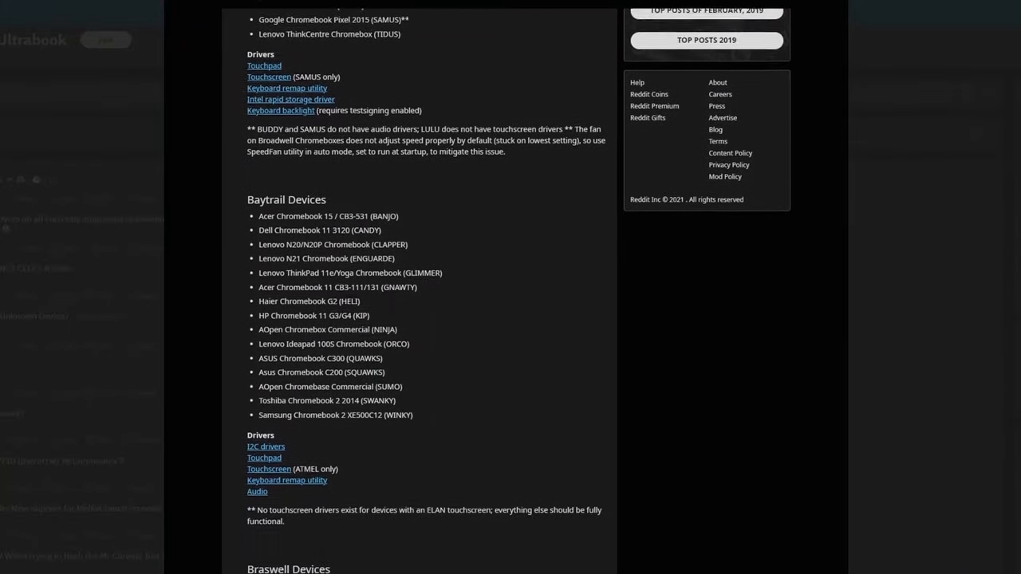
{"action": "scroll", "scroll_direction": "down", "scroll_amount": 3}
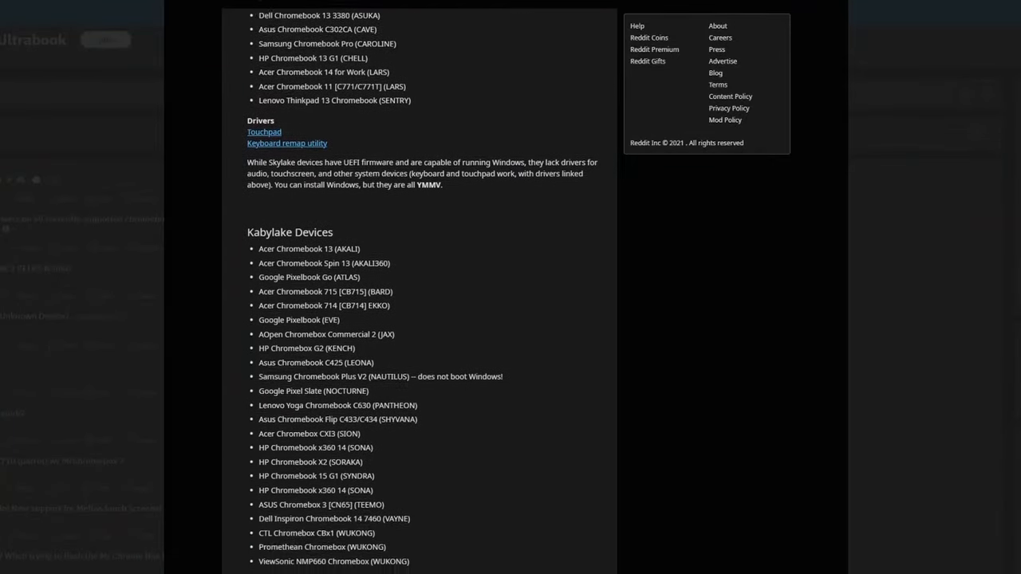
{"action": "scroll", "scroll_direction": "down", "scroll_amount": 3}
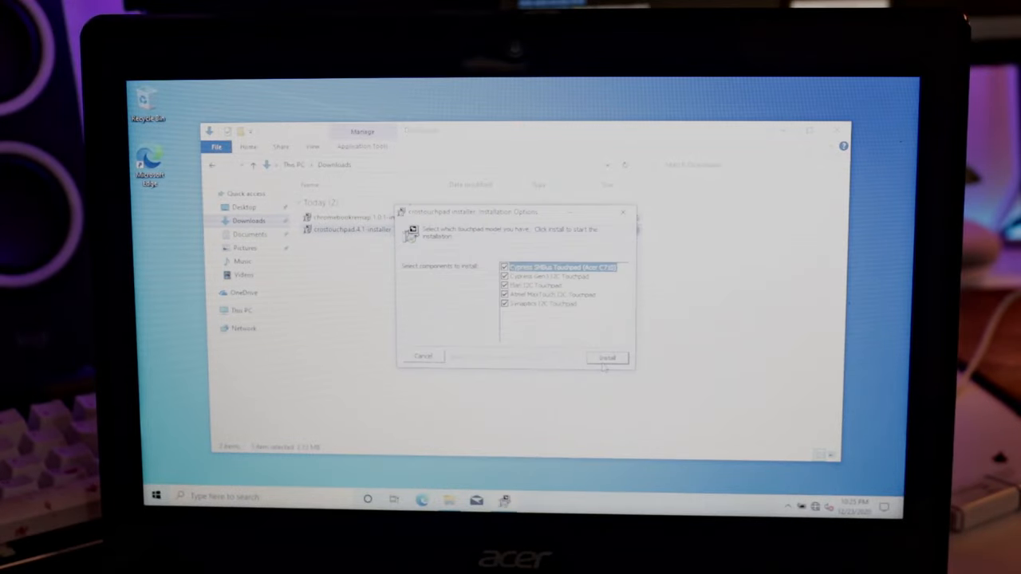
{"action": "left_click", "coordinate": [607, 357]}
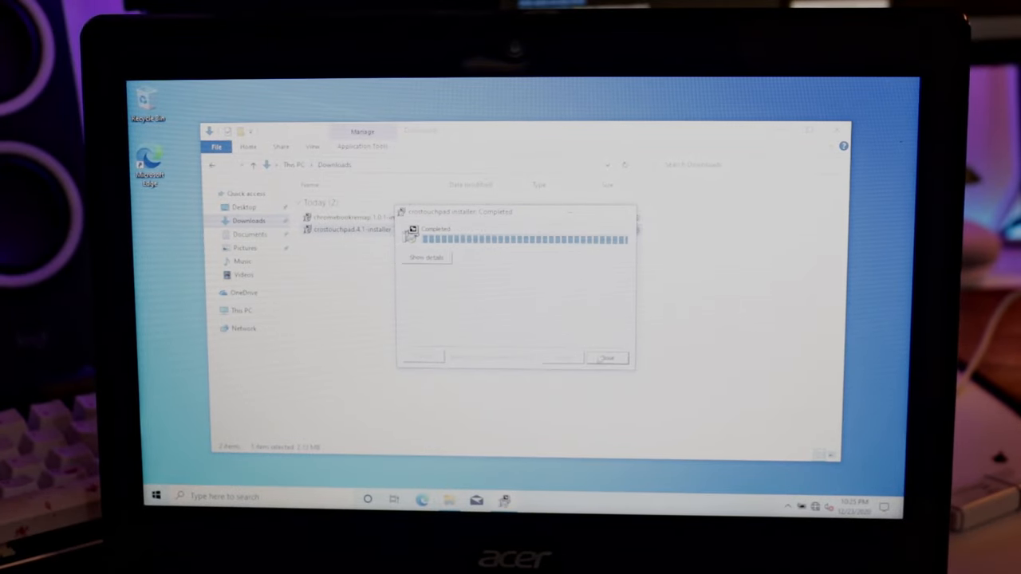